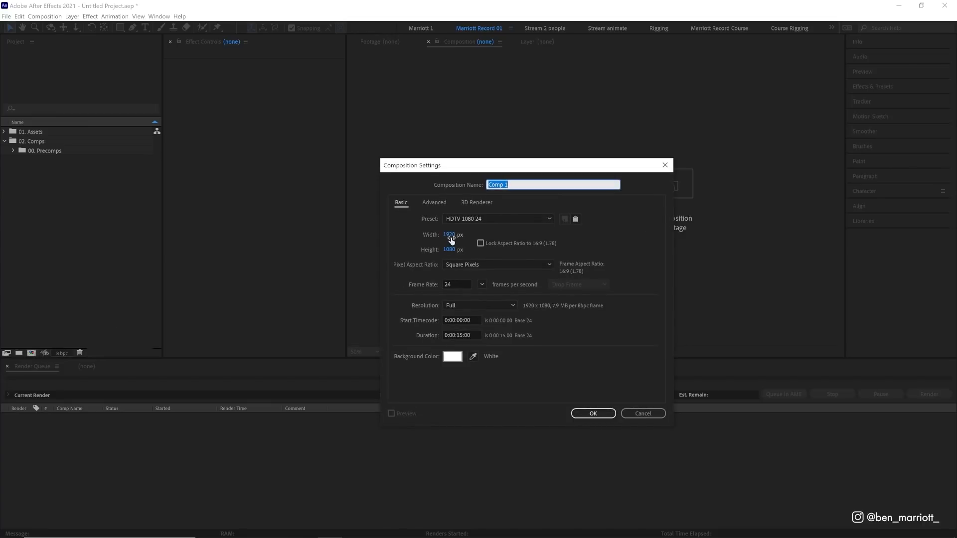
# Step: Set the composition width to 15000 px
pyautogui.click(451, 235)
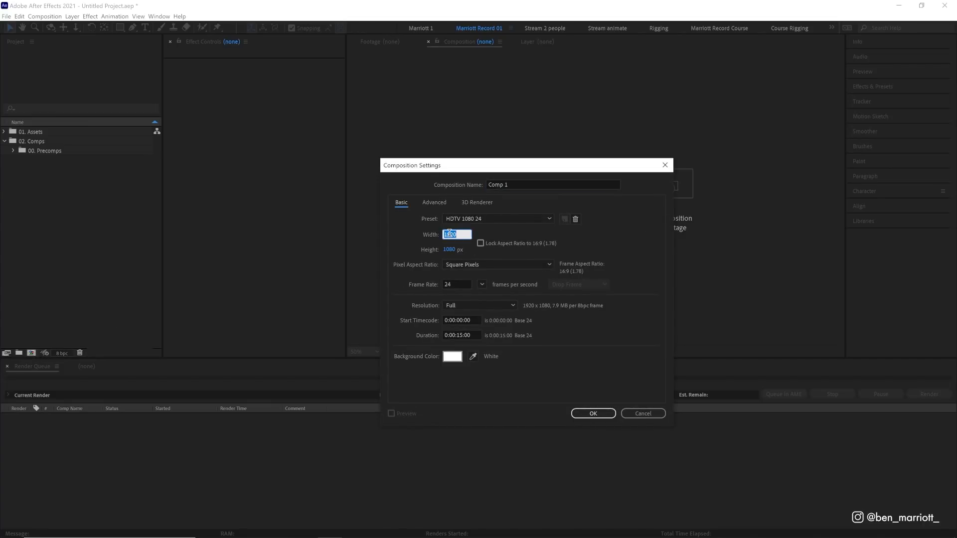
pyautogui.write('15000')
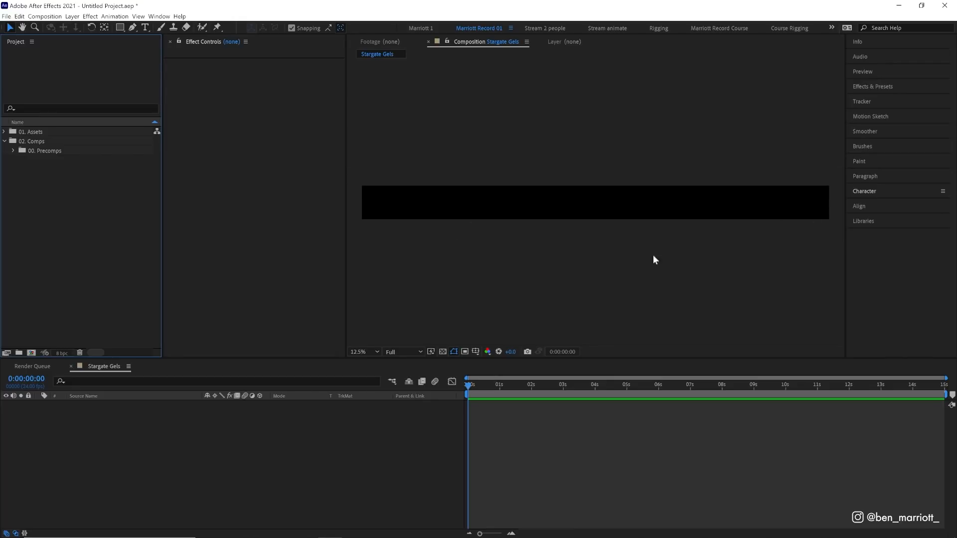
pyautogui.moveTo(813, 188)
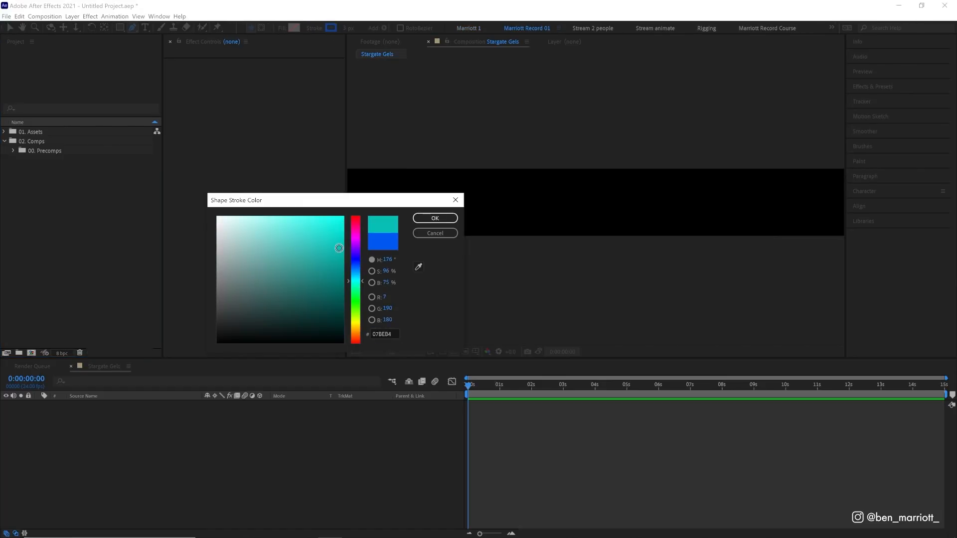
# Step: Confirm the teal stroke colour for the drawn line
pyautogui.click(434, 218)
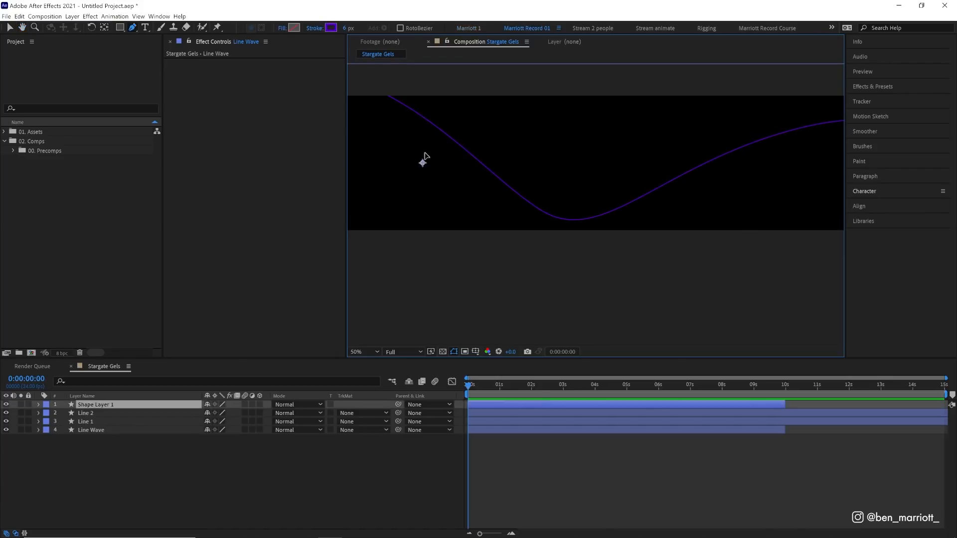
# Step: Give the triangle an orange stroke and add a Repeater to make a trail
pyautogui.click(331, 28)
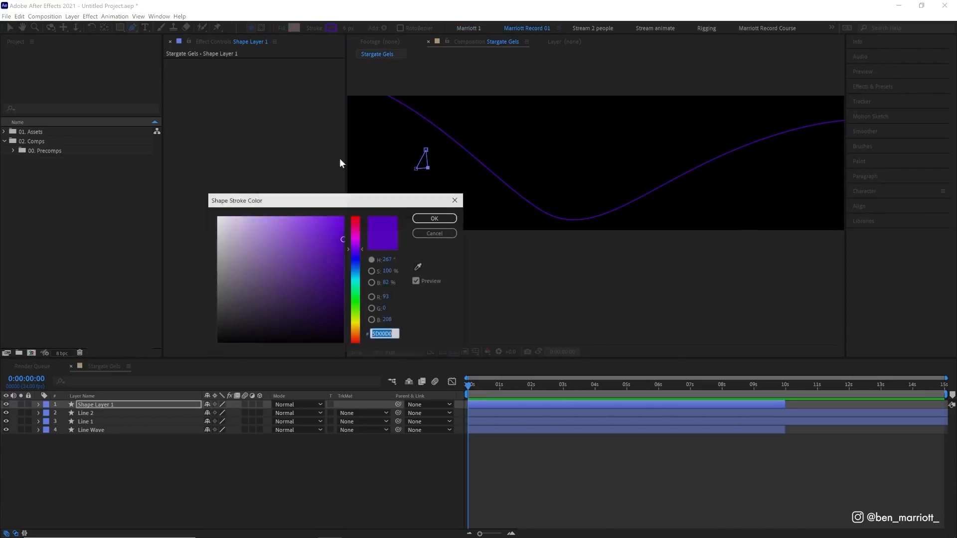
pyautogui.click(433, 218)
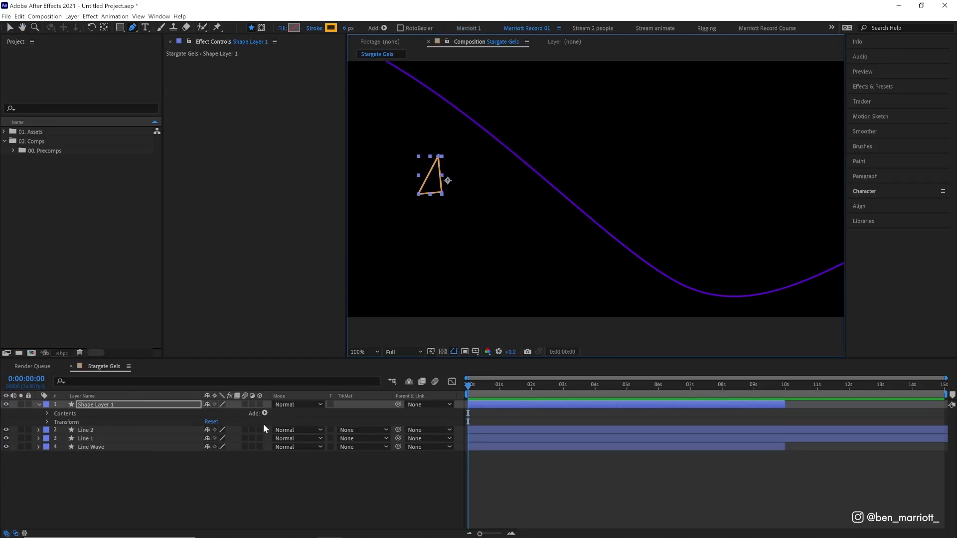
pyautogui.click(264, 414)
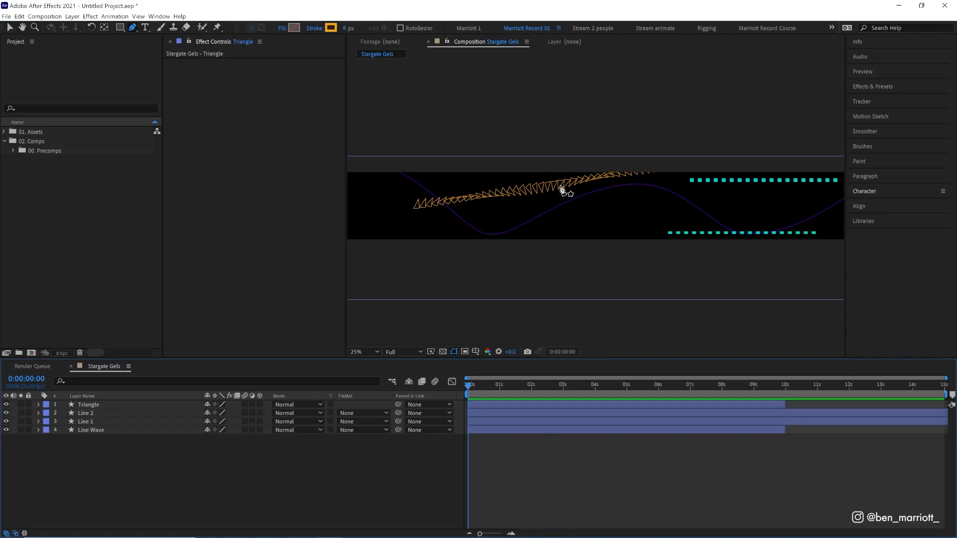
pyautogui.moveTo(584, 206)
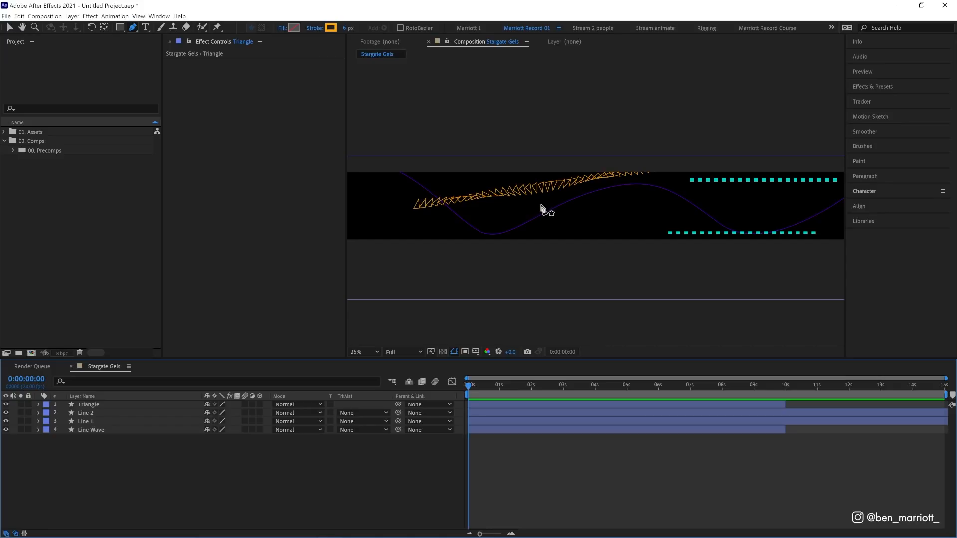
pyautogui.moveTo(537, 204)
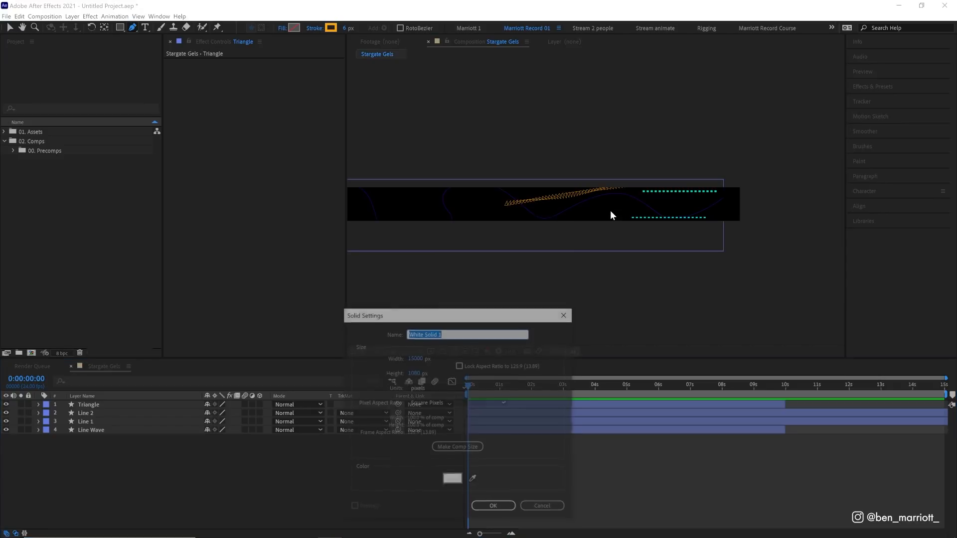
# Step: Create the white solid, apply Fractal Noise and set its Brightness to -900
pyautogui.click(493, 505)
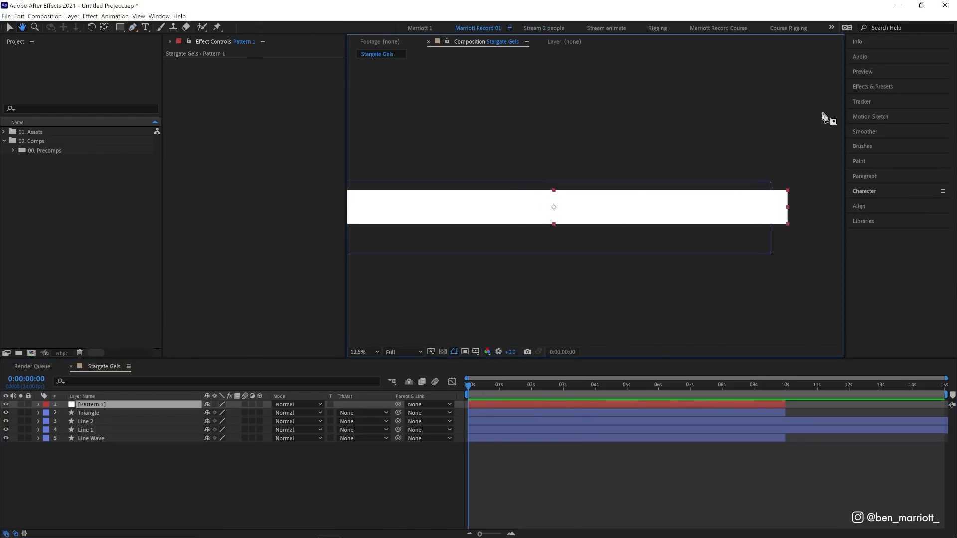
pyautogui.write('fract')
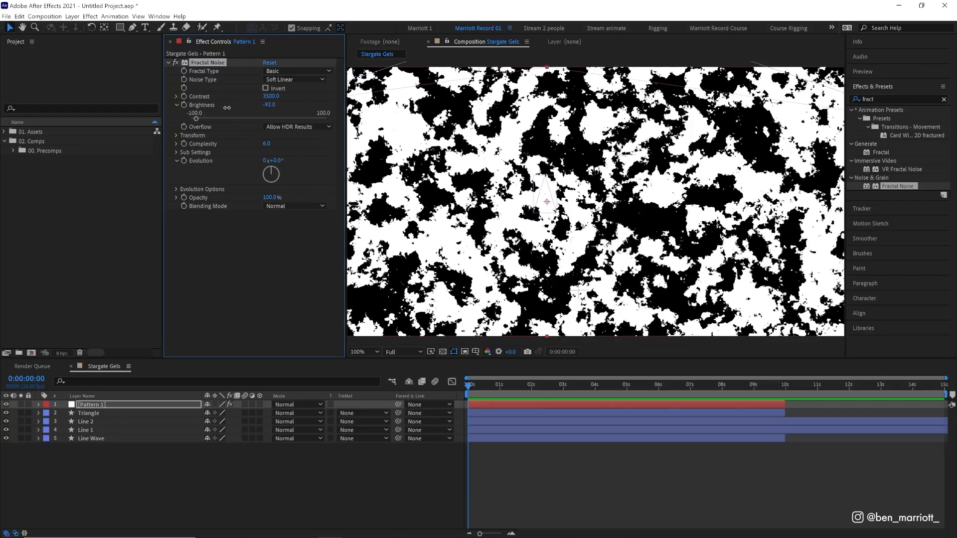
pyautogui.click(271, 105)
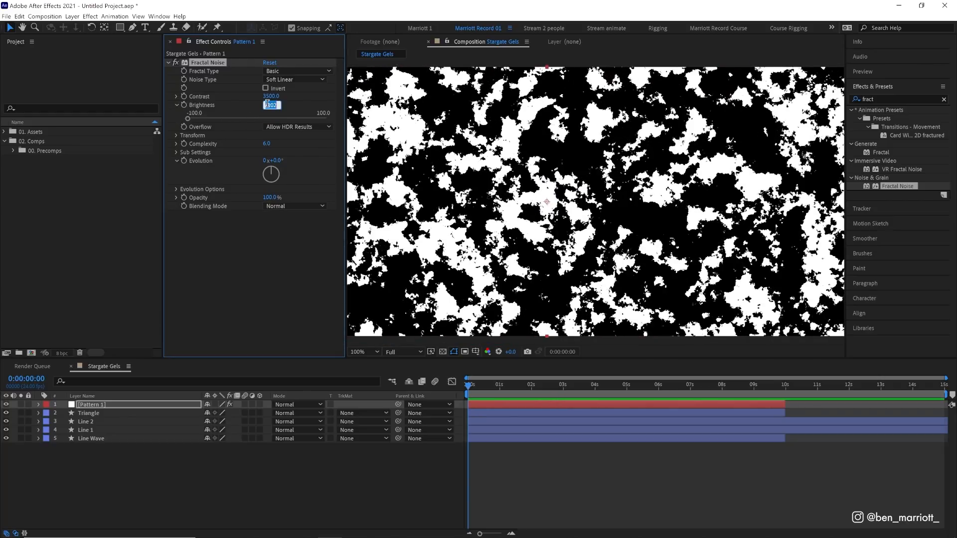
pyautogui.write('-900.0')
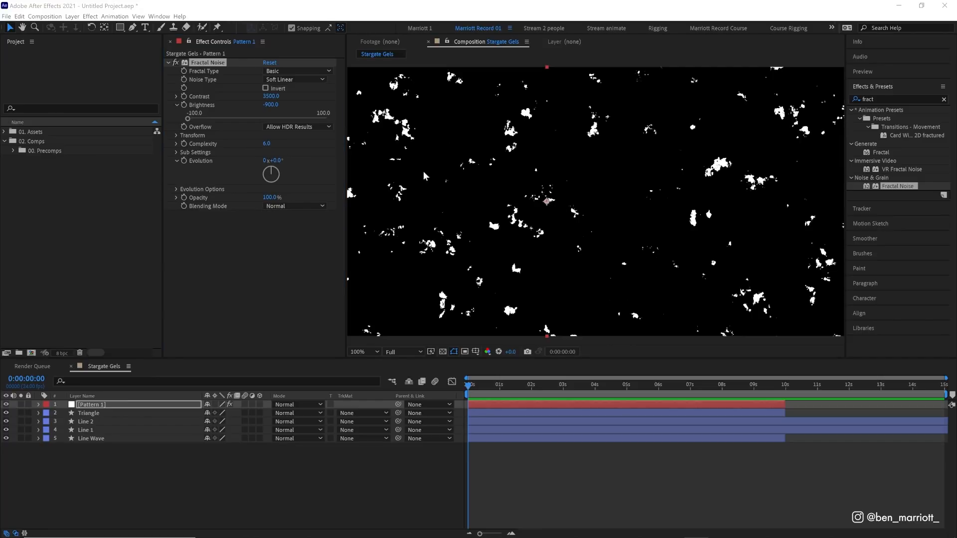
# Step: Switch the noise type to Block and set Scale Height 80 under Transform
pyautogui.click(294, 79)
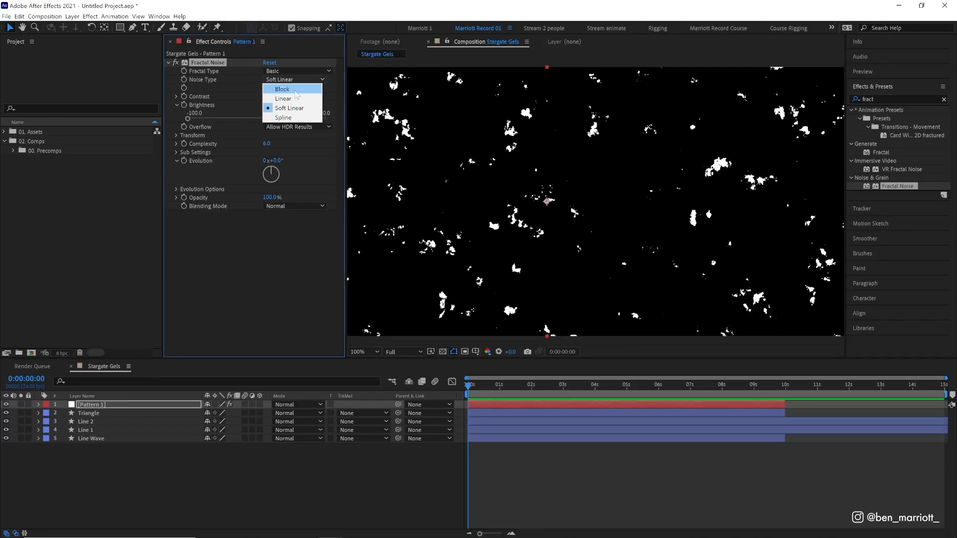
pyautogui.click(282, 89)
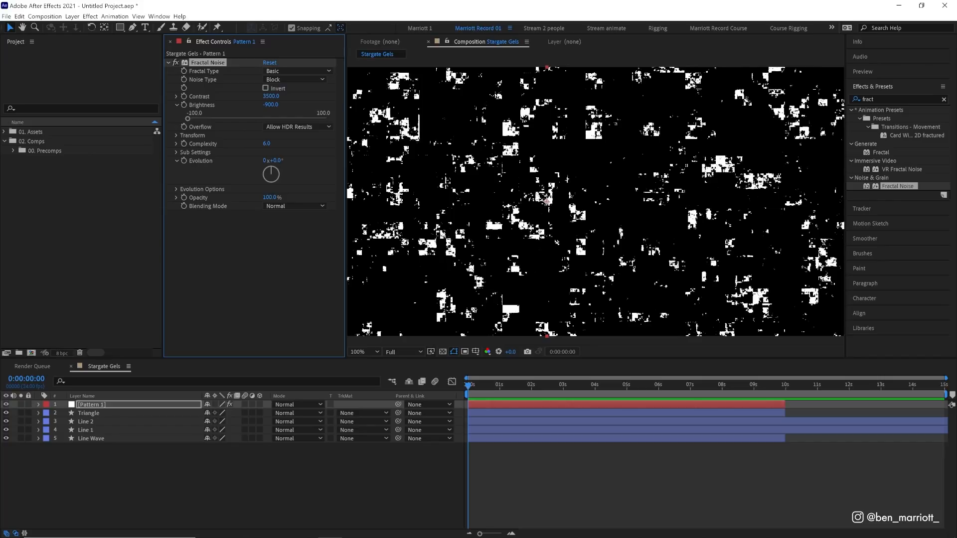
pyautogui.moveTo(182, 138)
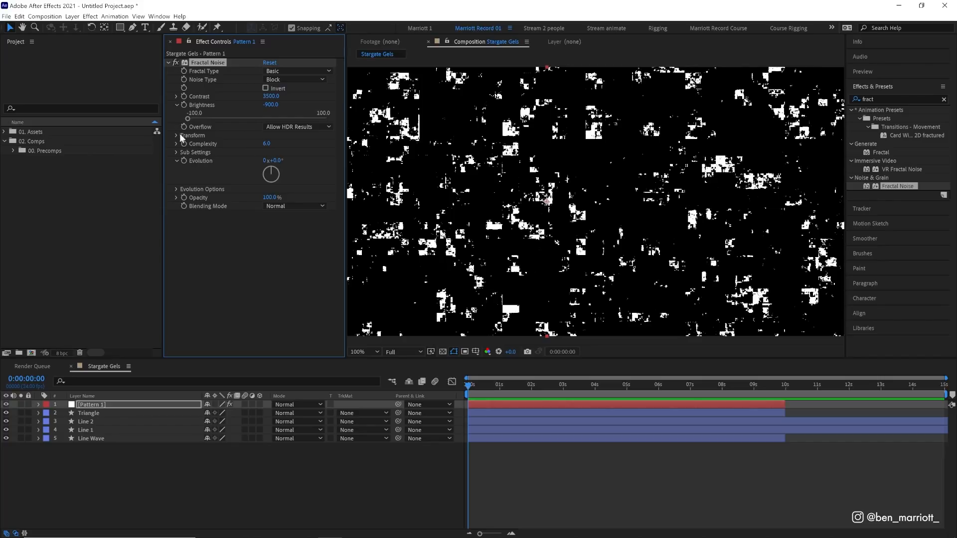
pyautogui.click(176, 135)
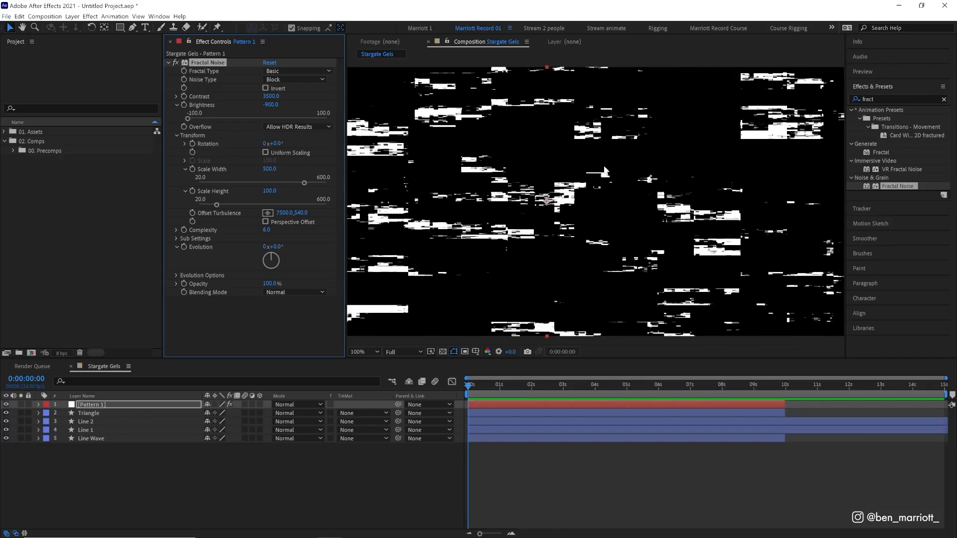
pyautogui.doubleClick(269, 191)
pyautogui.write('80')
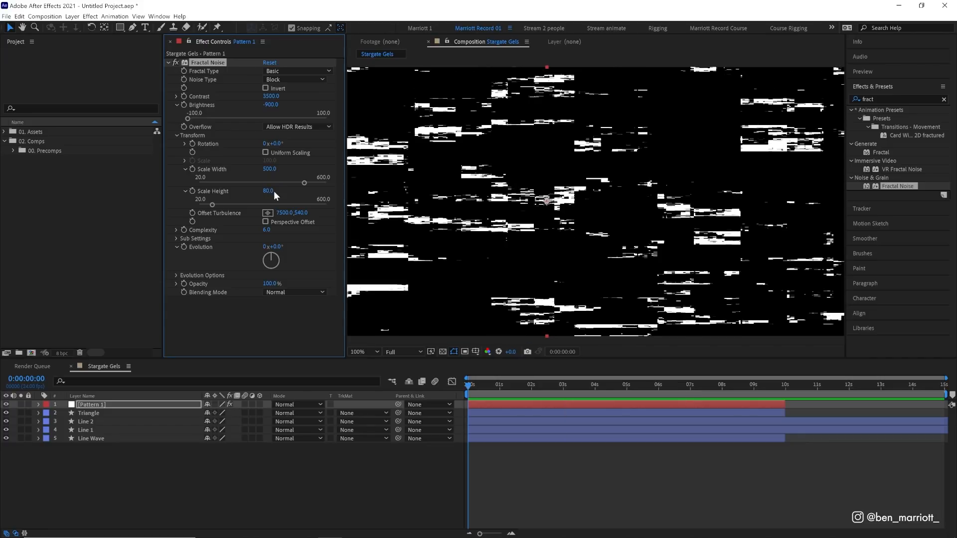
pyautogui.moveTo(402, 193)
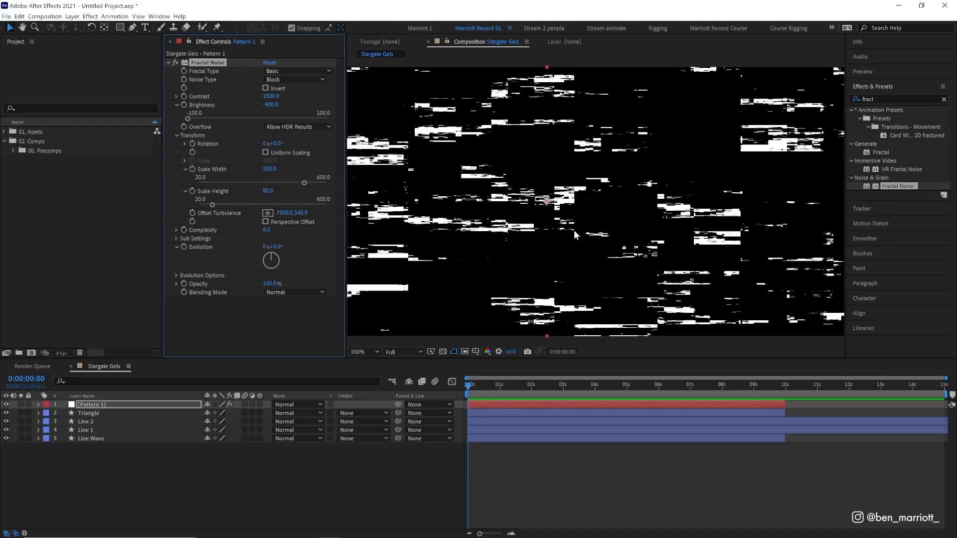
pyautogui.moveTo(266, 231)
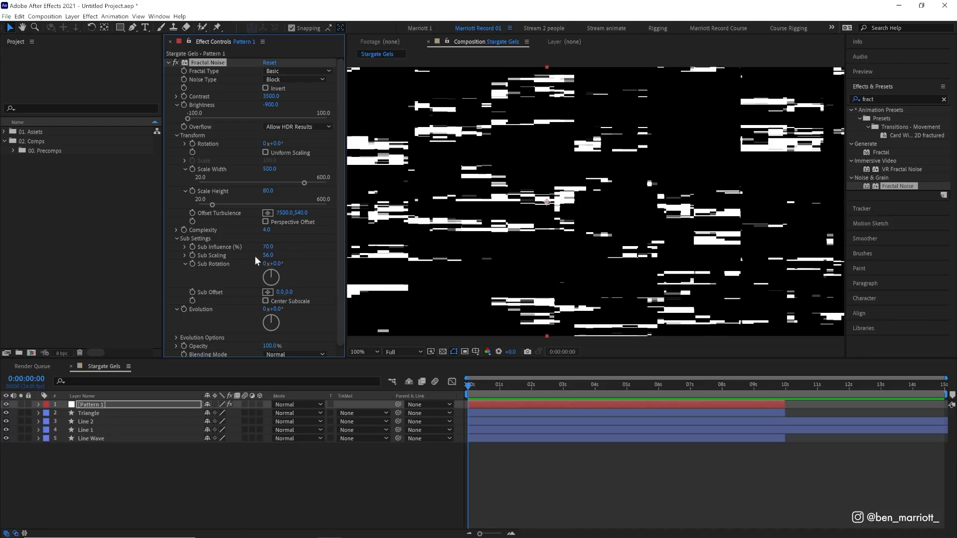
# Step: Lower the noise Sub Scaling to 42
pyautogui.moveTo(267, 255); pyautogui.dragTo(250, 256)
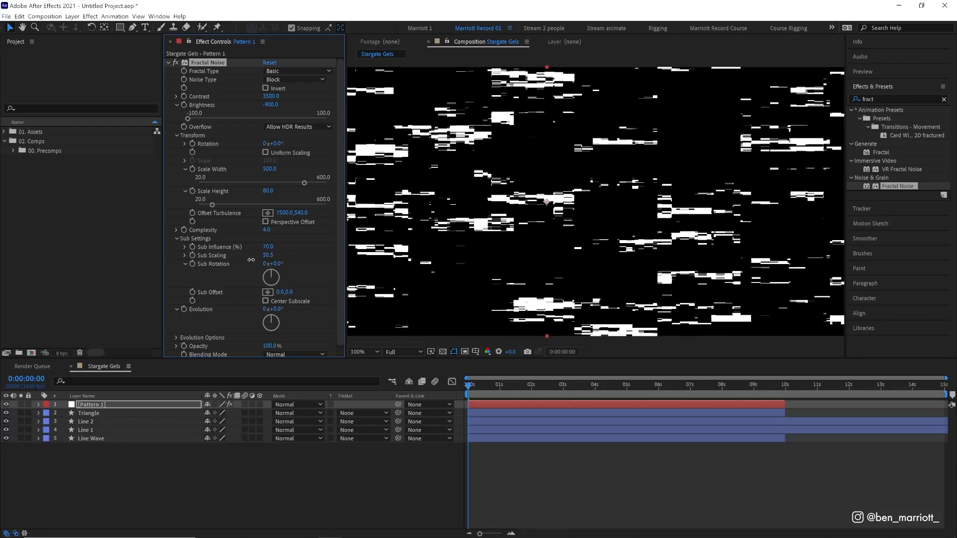
pyautogui.moveTo(266, 255); pyautogui.dragTo(274, 255)
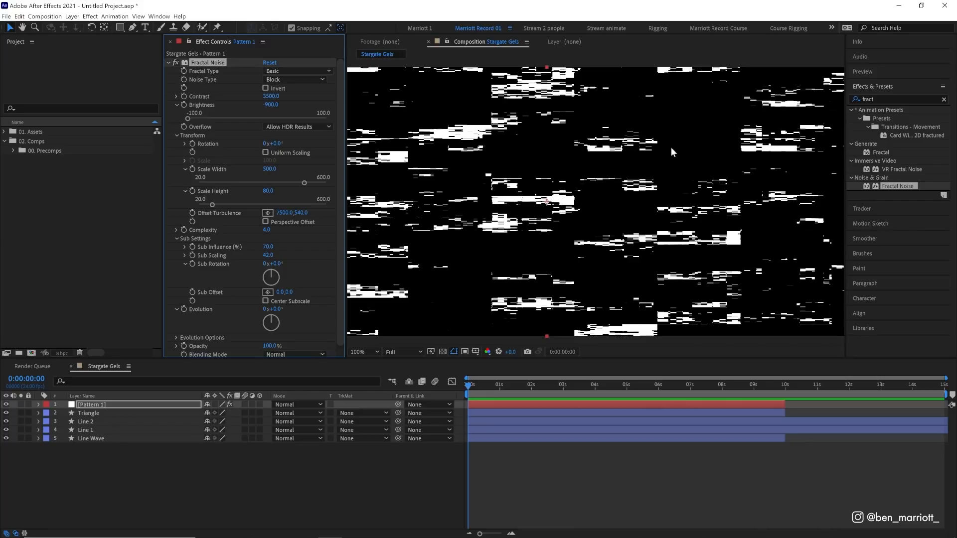
pyautogui.moveTo(662, 176)
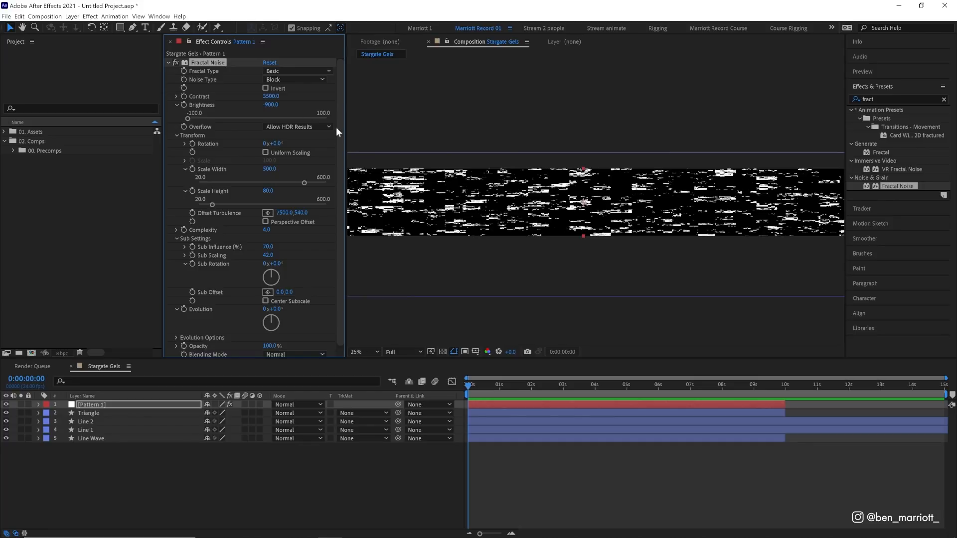
# Step: Add a Tint effect and map the pattern's white to a bright blue
pyautogui.click(169, 62)
pyautogui.write('tint')
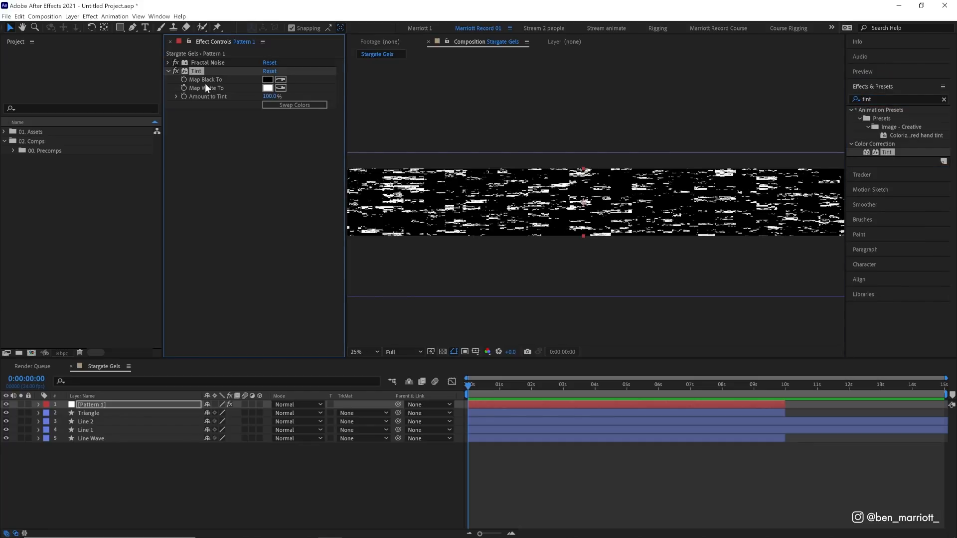
pyautogui.click(267, 88)
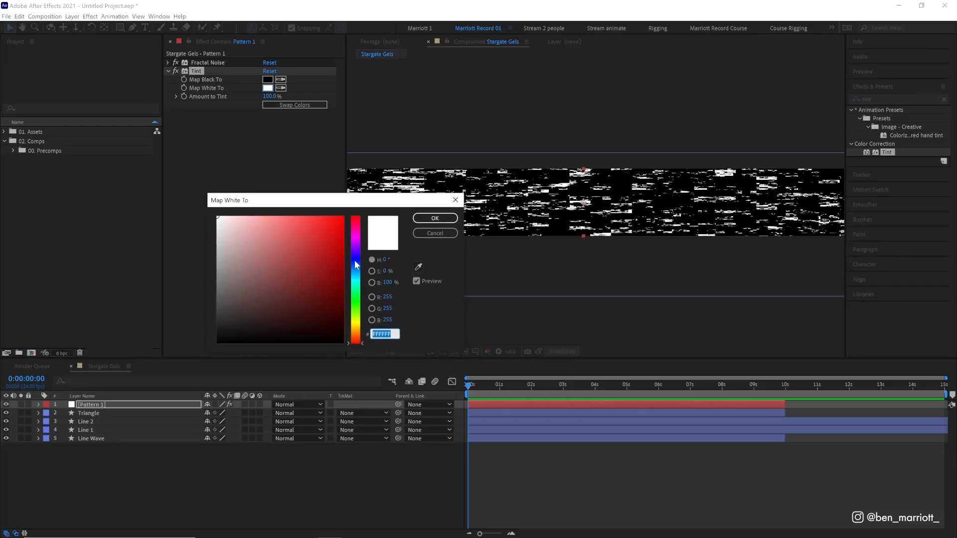
pyautogui.click(434, 218)
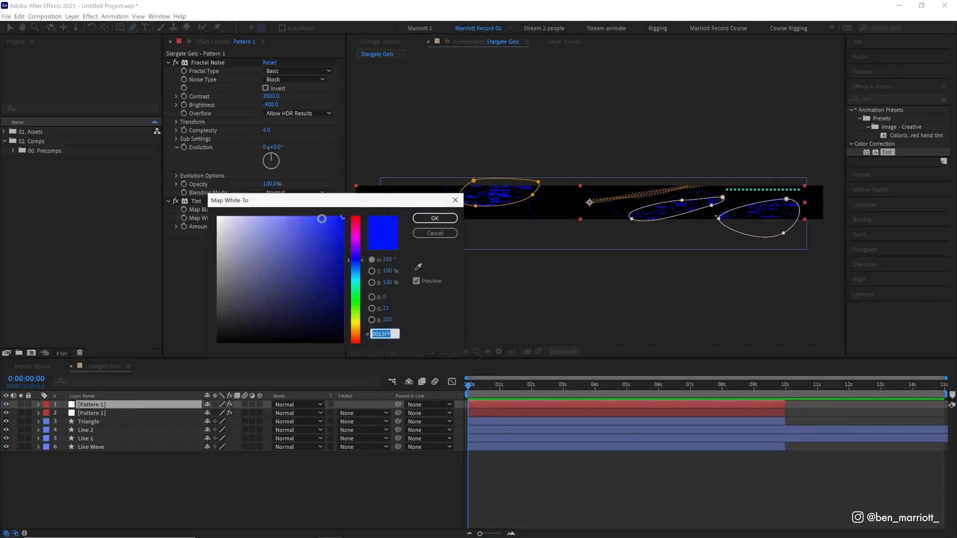
# Step: Tint the copied pattern yellow and switch its noise type to Linear
pyautogui.click(435, 218)
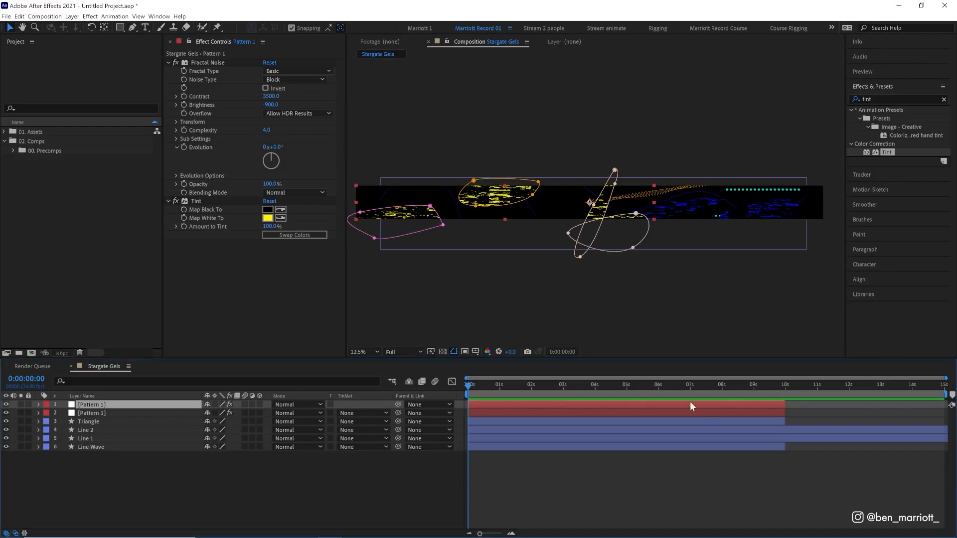
pyautogui.click(362, 351)
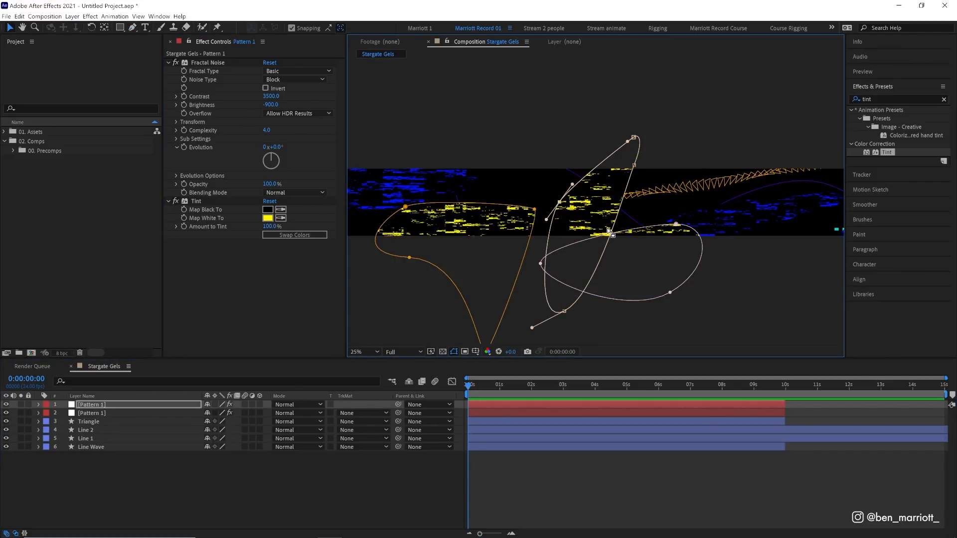
pyautogui.click(296, 80)
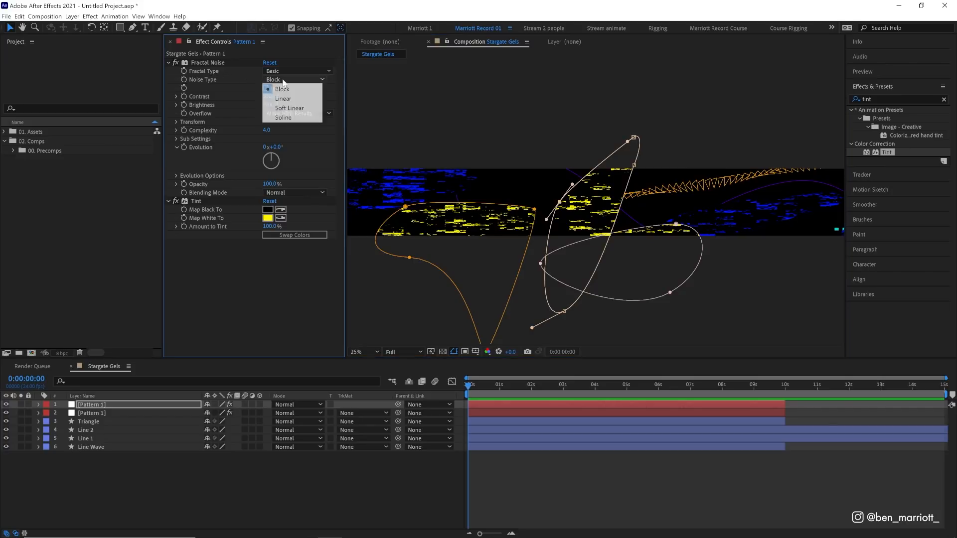
pyautogui.click(282, 99)
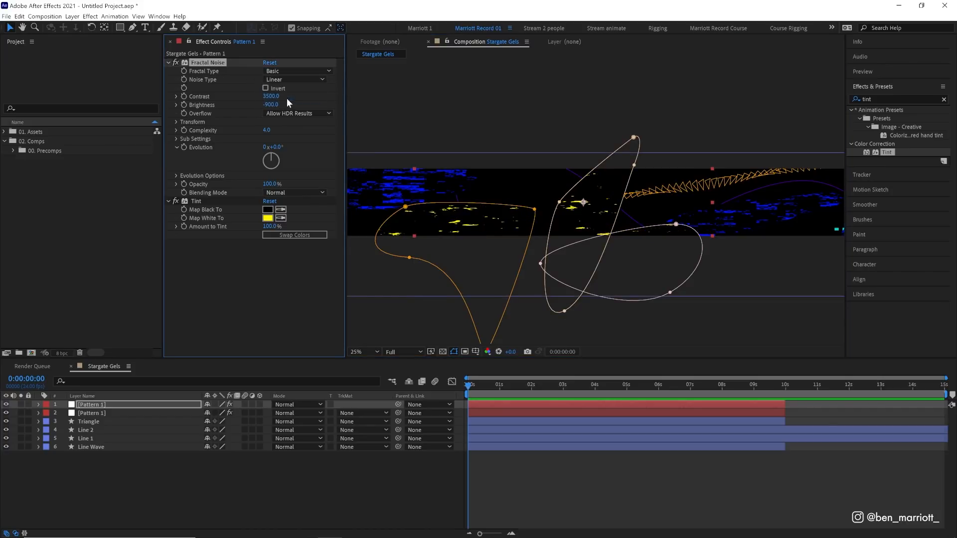
pyautogui.click(177, 121)
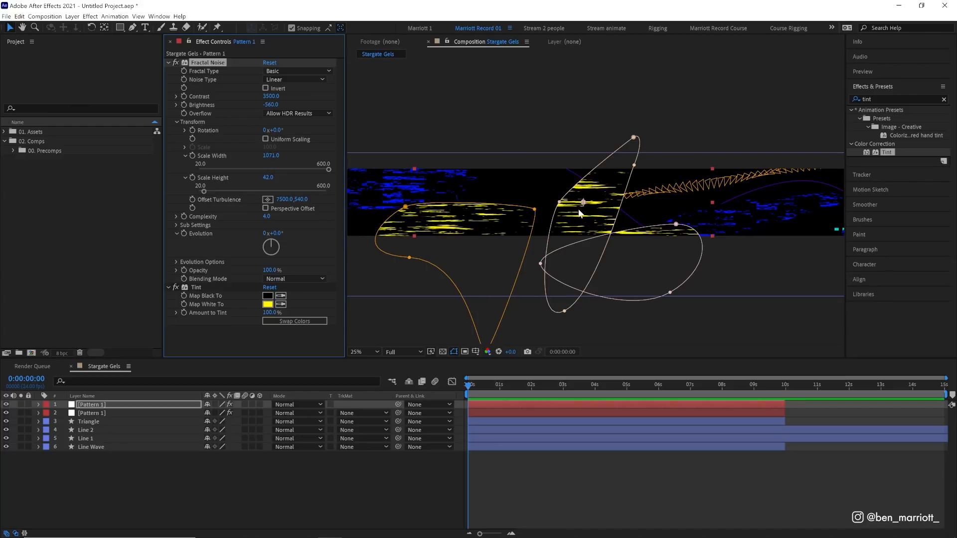
pyautogui.moveTo(608, 216)
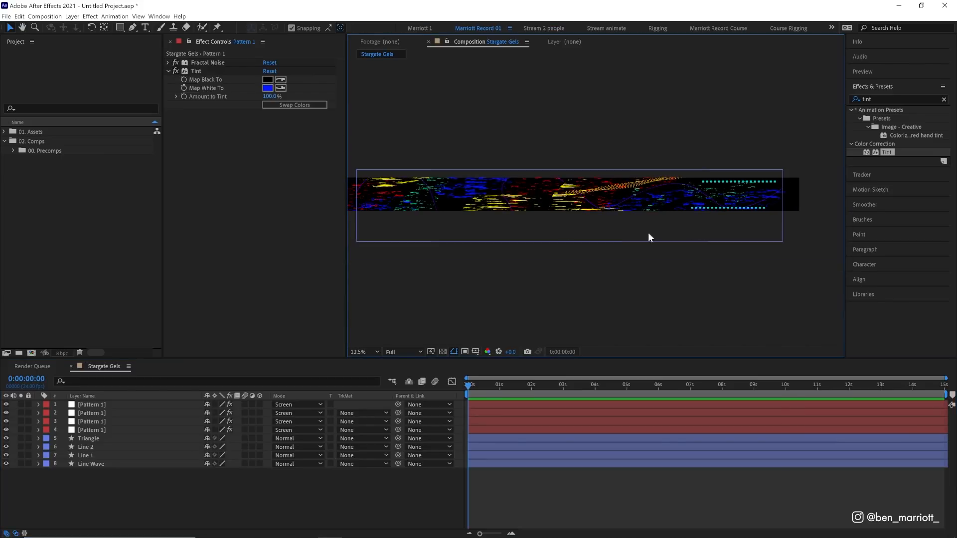
# Step: Adjust the composition view while blending the pattern layers in Screen mode
pyautogui.click(363, 351)
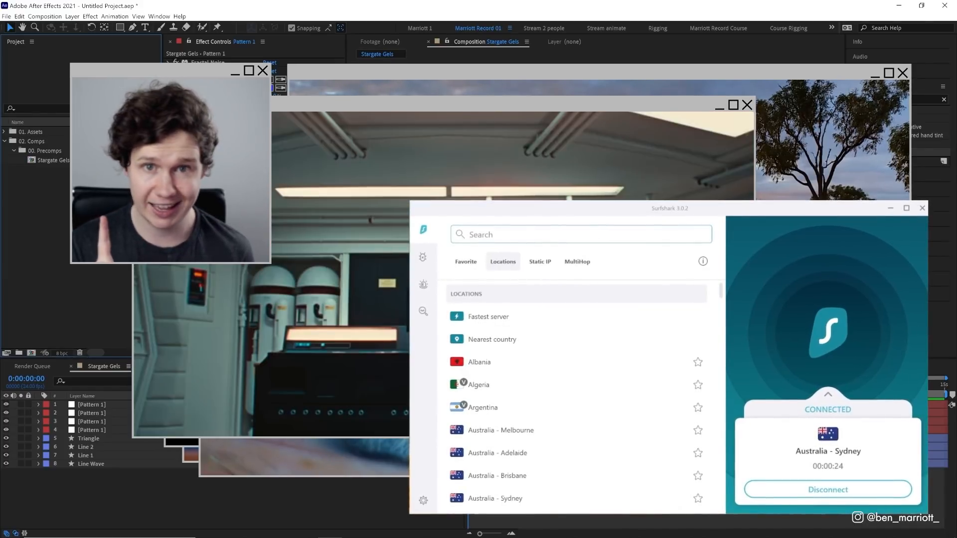
# Step: Search Surfshark for Japan servers and start 2001: A Space Odyssey
pyautogui.write('Japan')
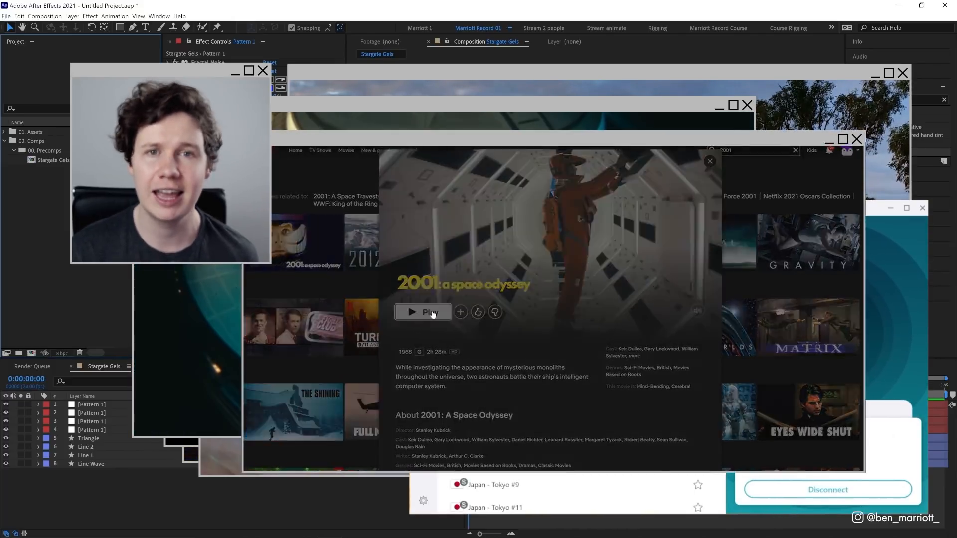
pyautogui.click(423, 312)
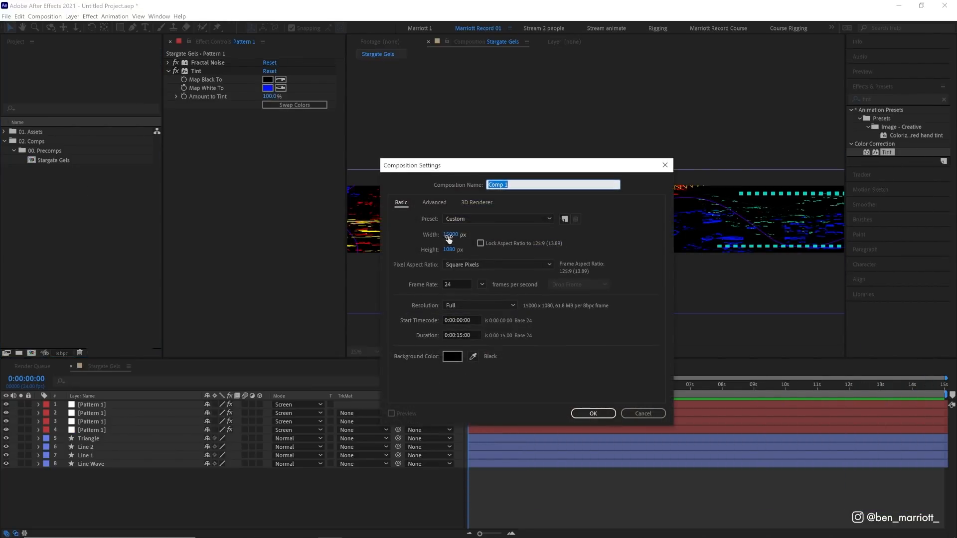
# Step: Set the Stargate Motion comp width, keyframe the strip's end position and preview the slide
pyautogui.click(497, 219)
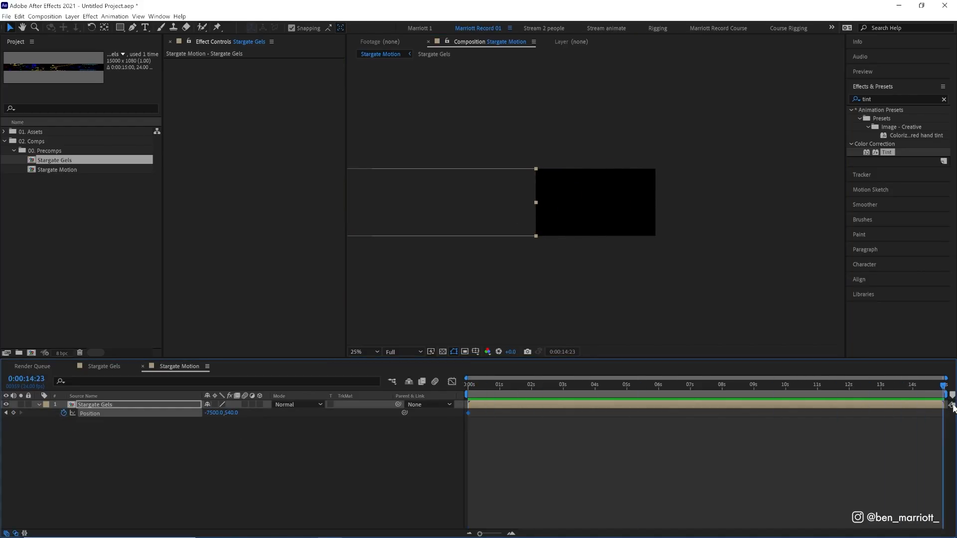
pyautogui.click(364, 351)
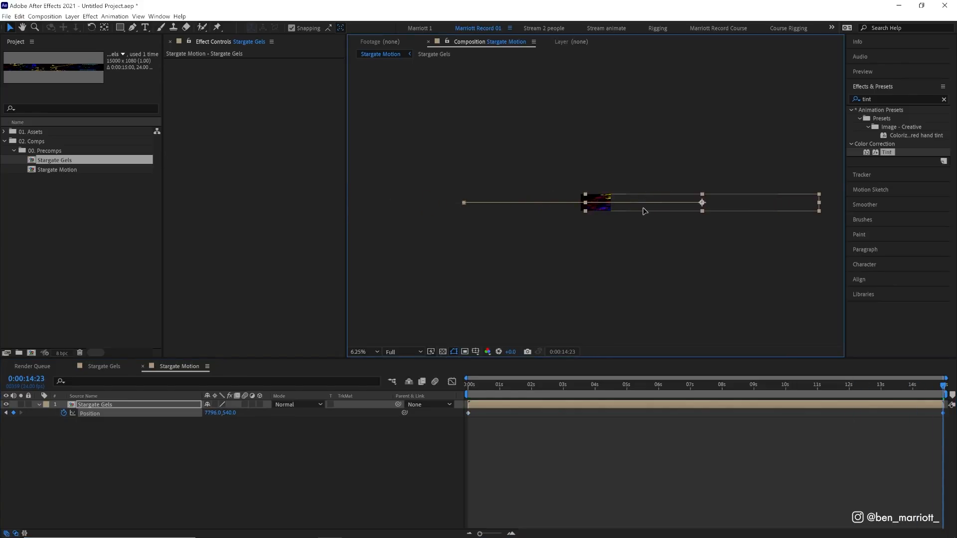
pyautogui.click(364, 351)
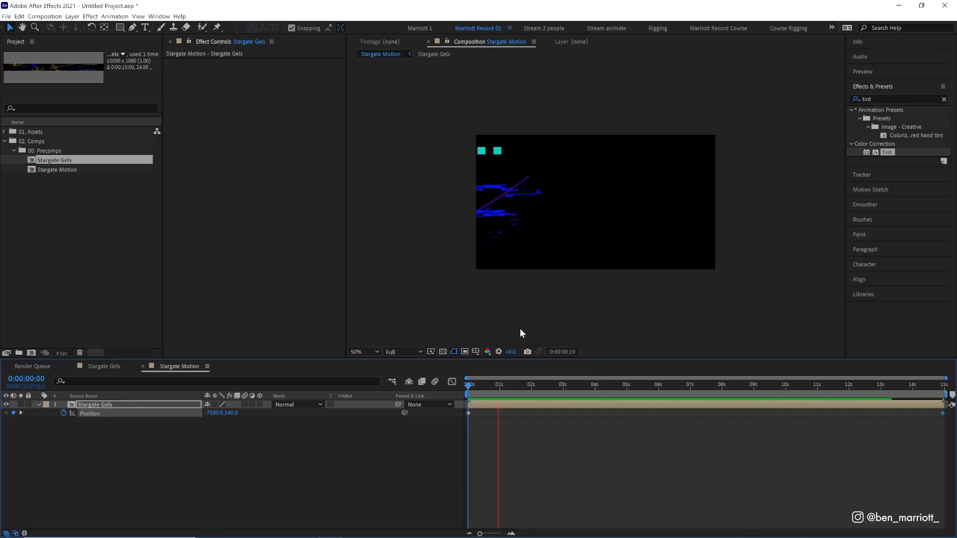
pyautogui.click(481, 386)
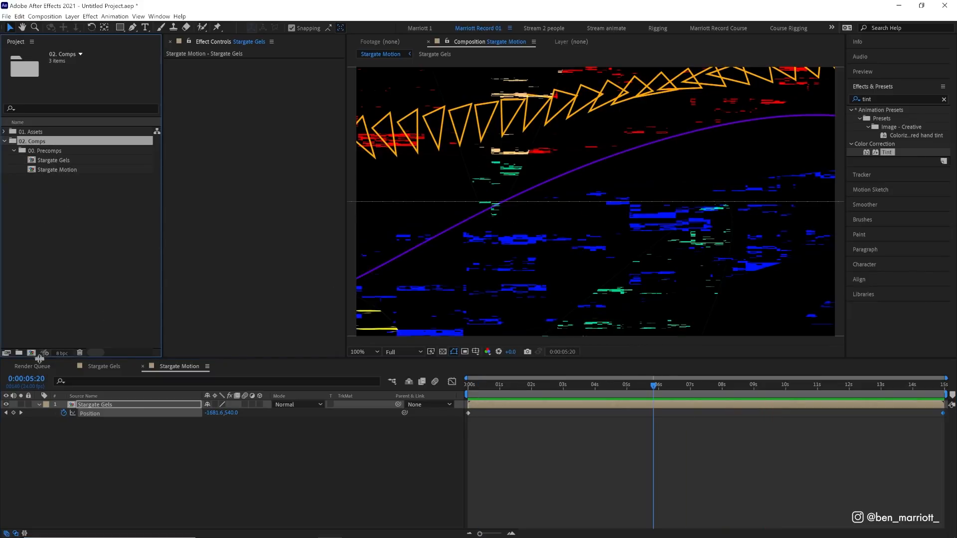
pyautogui.moveTo(30, 354)
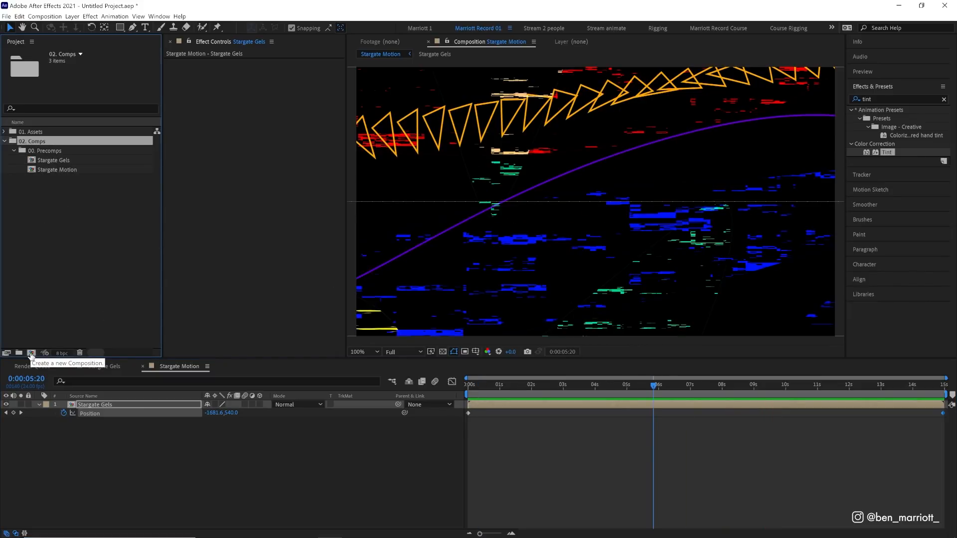
# Step: Create the new 2001 Main composition to hold Stargate Motion with CC Power Pin
pyautogui.click(31, 352)
pyautogui.write('cc pow')
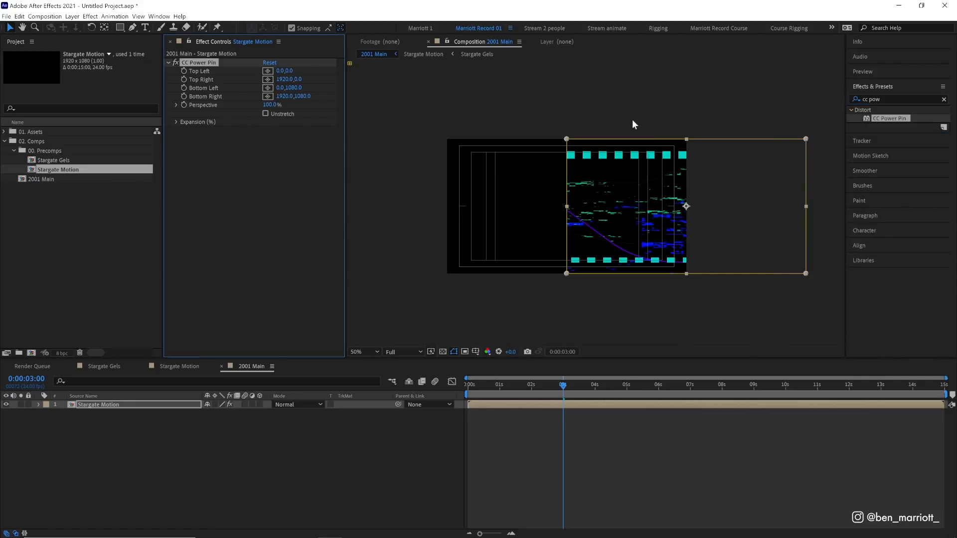
# Step: Drag the CC Power Pin right corners far apart into a vanishing-point wedge and preview it
pyautogui.click(359, 352)
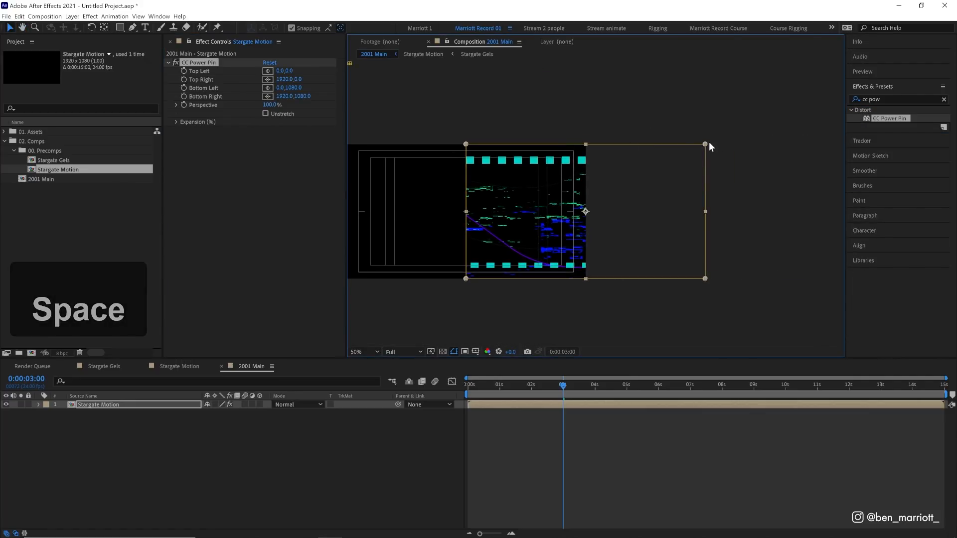
pyautogui.moveTo(704, 144); pyautogui.dragTo(705, 64)
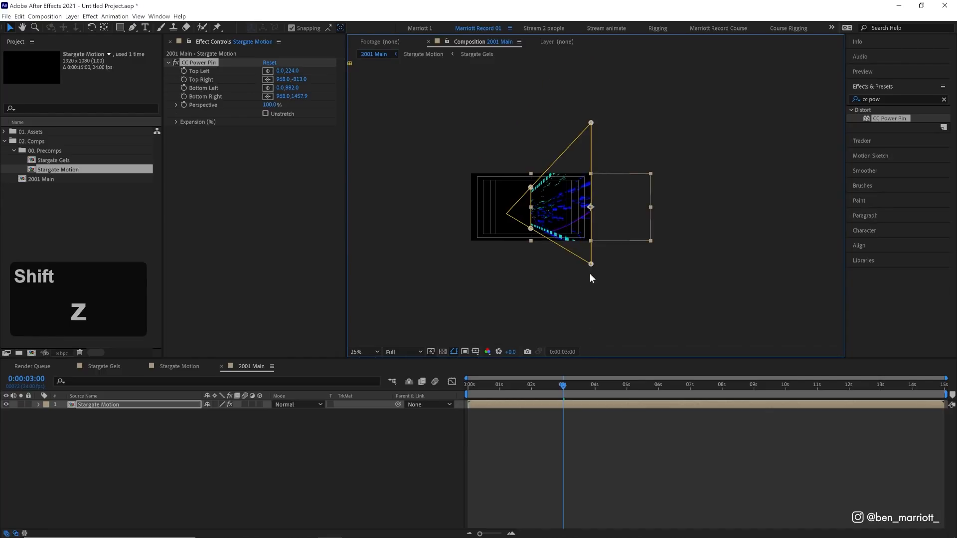
pyautogui.press('space')
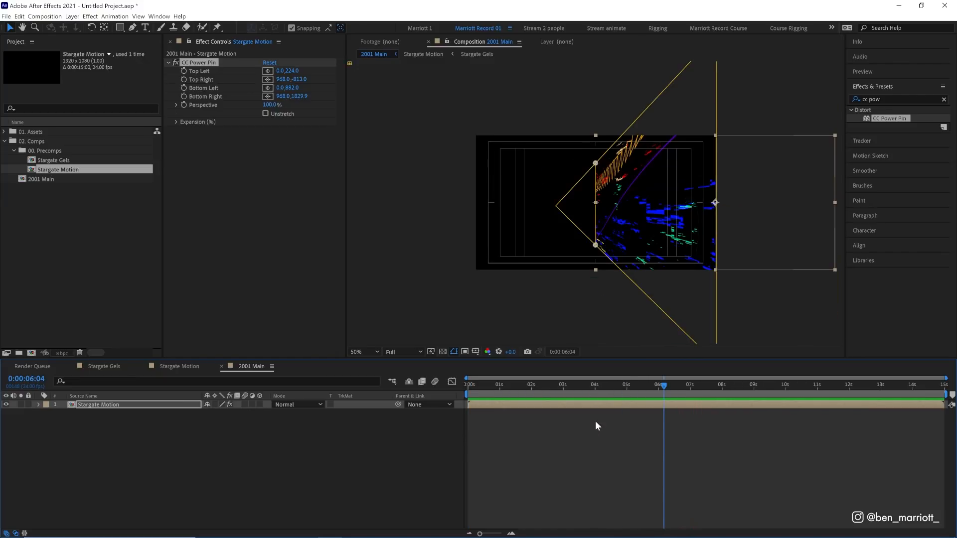
# Step: Duplicate Stargate Motion with Ctrl+D into a mirrored copy and preview the tunnel
pyautogui.press('ctrl+d')
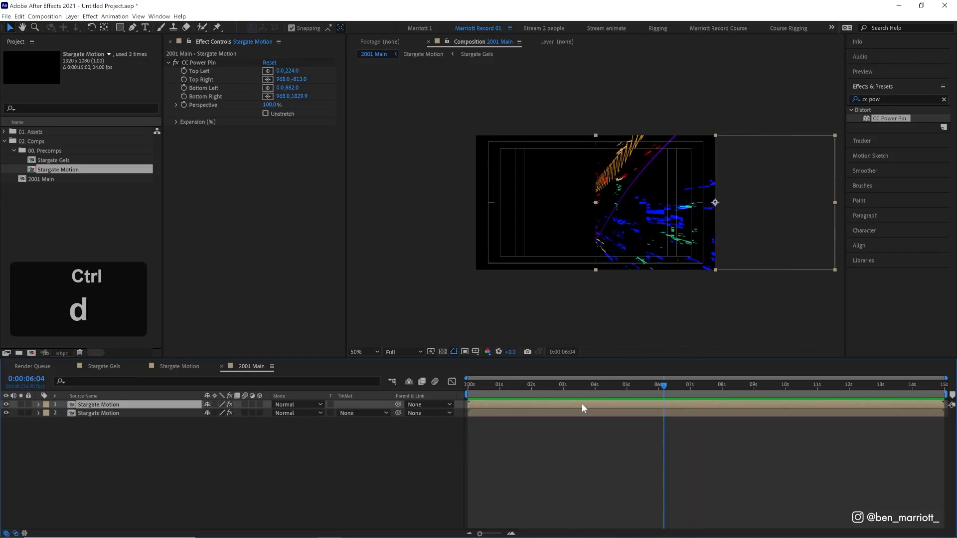
pyautogui.click(71, 16)
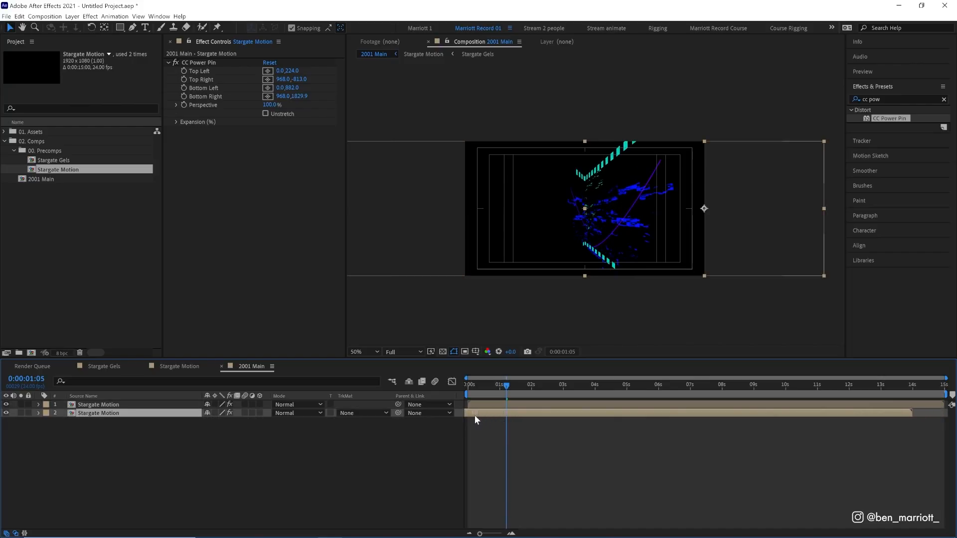
pyautogui.press('space')
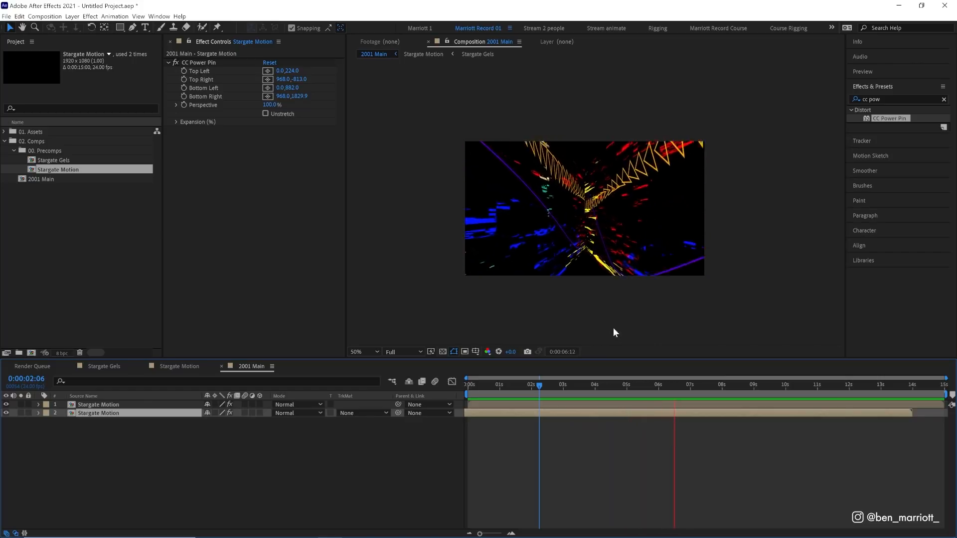
pyautogui.click(571, 384)
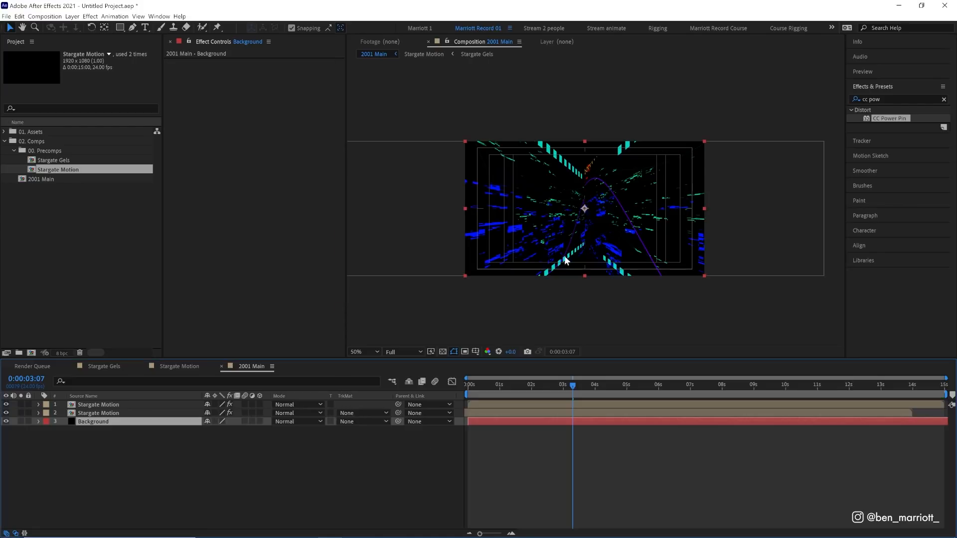
# Step: Turn off the Title/Action Safe overlay in the viewer's Grid and Guide Options
pyautogui.click(360, 351)
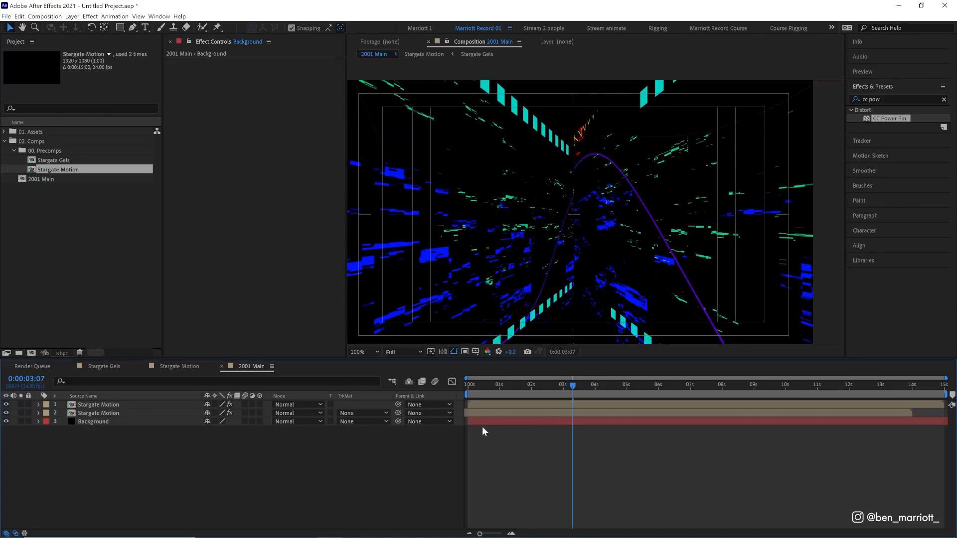
pyautogui.click(71, 16)
pyautogui.write('Effects')
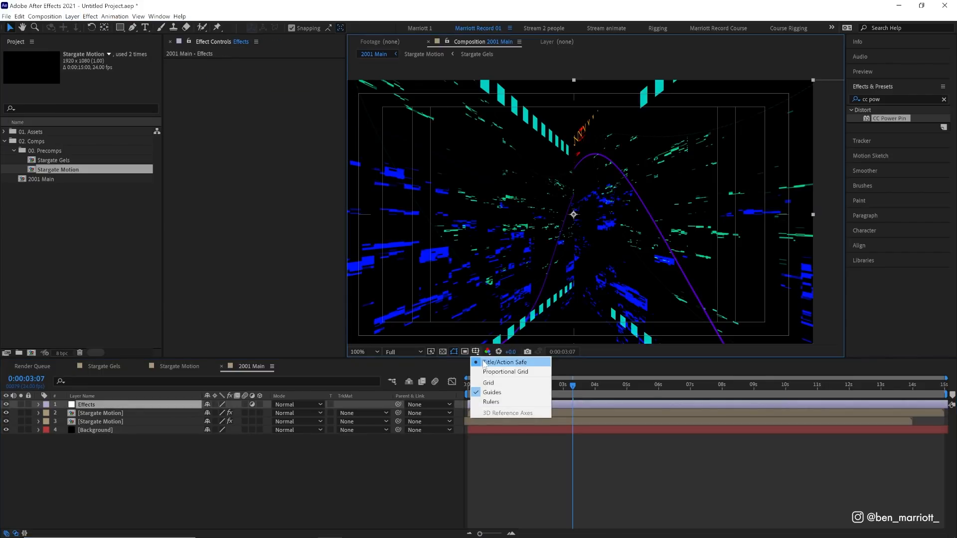
pyautogui.click(492, 392)
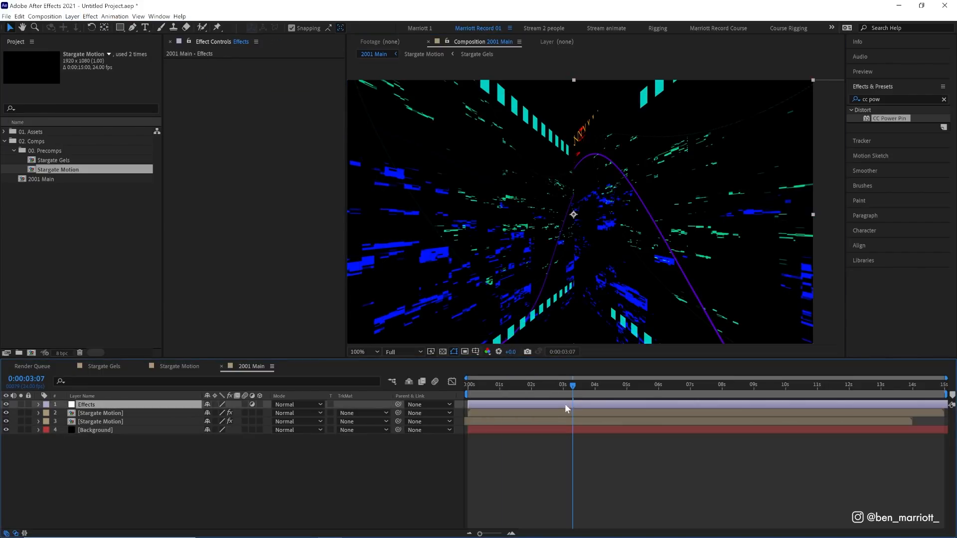
pyautogui.moveTo(566, 252)
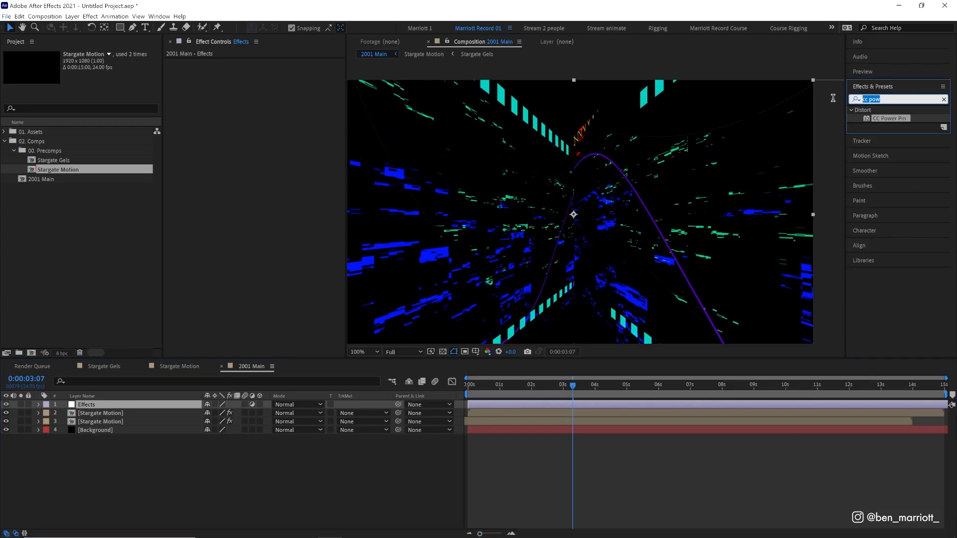
# Step: Apply Optics Compensation to the Effects layer with Field Of View 120
pyautogui.write('opti')
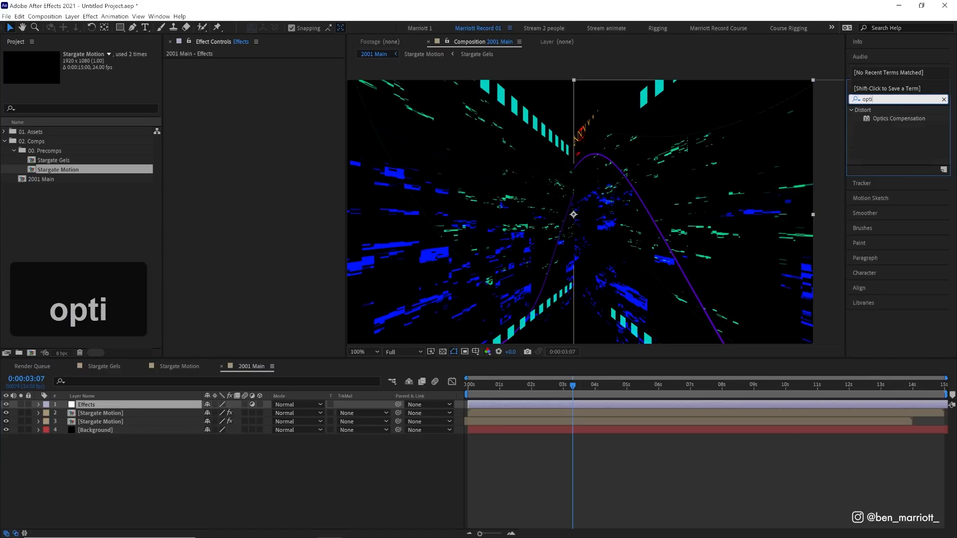
pyautogui.doubleClick(897, 118)
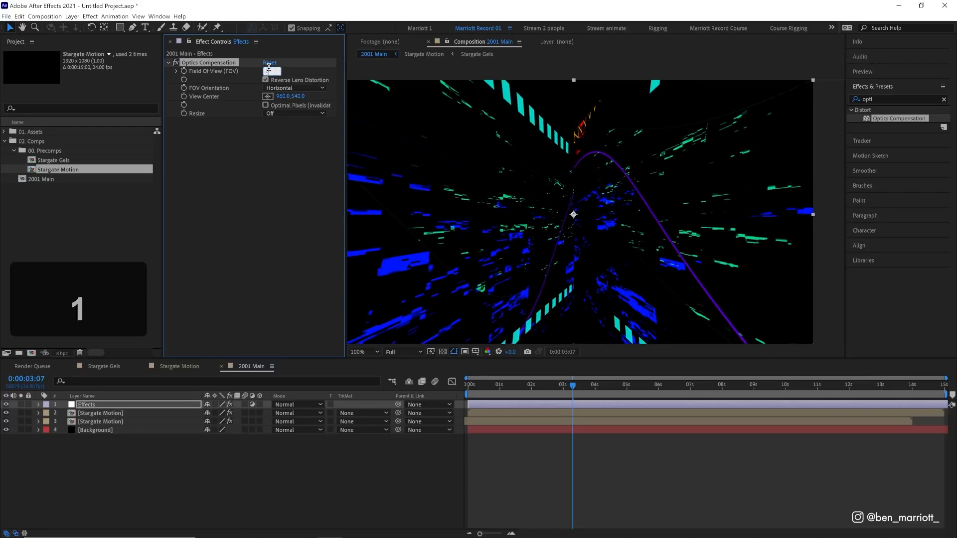
pyautogui.write('120.0')
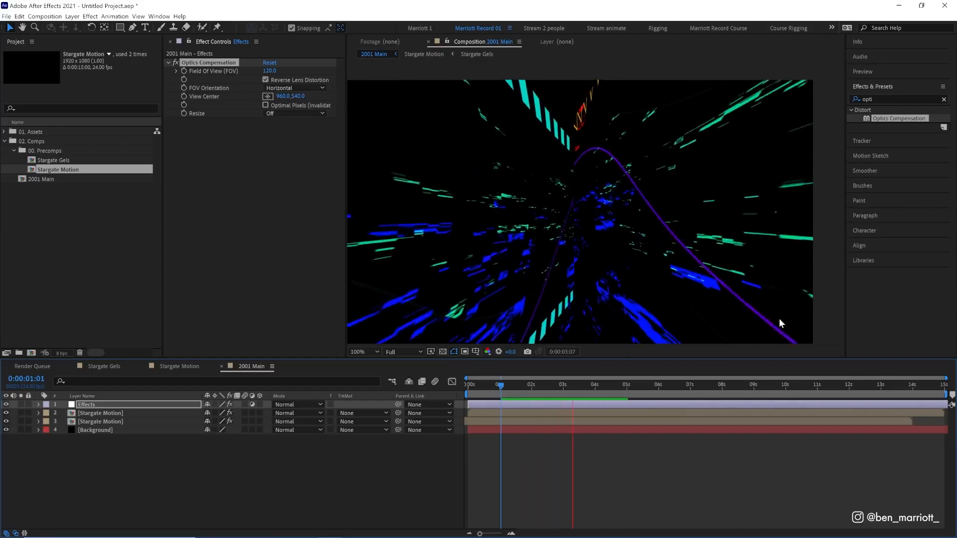
# Step: Select the lower Stargate Motion layer and stretch its CC Power Pin corner wider
pyautogui.click(595, 384)
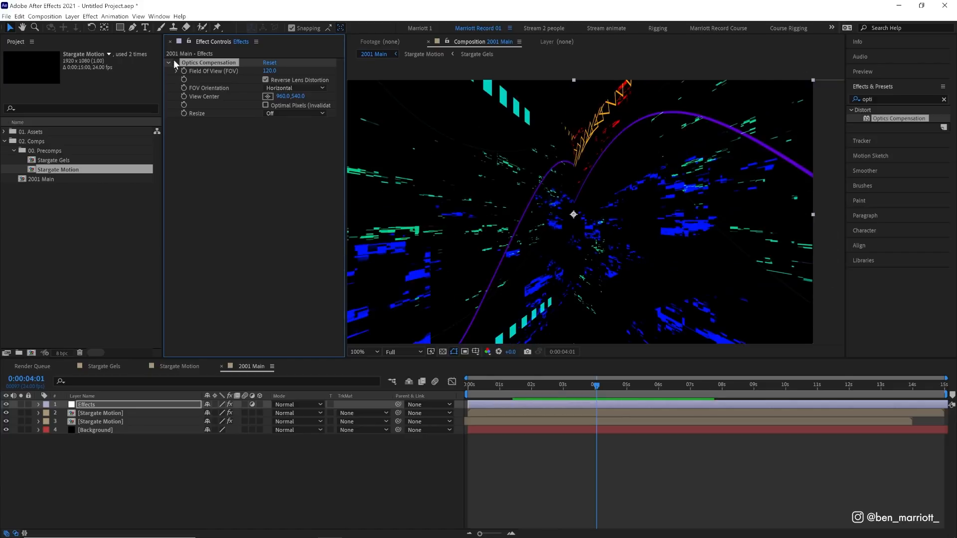
pyautogui.click(100, 421)
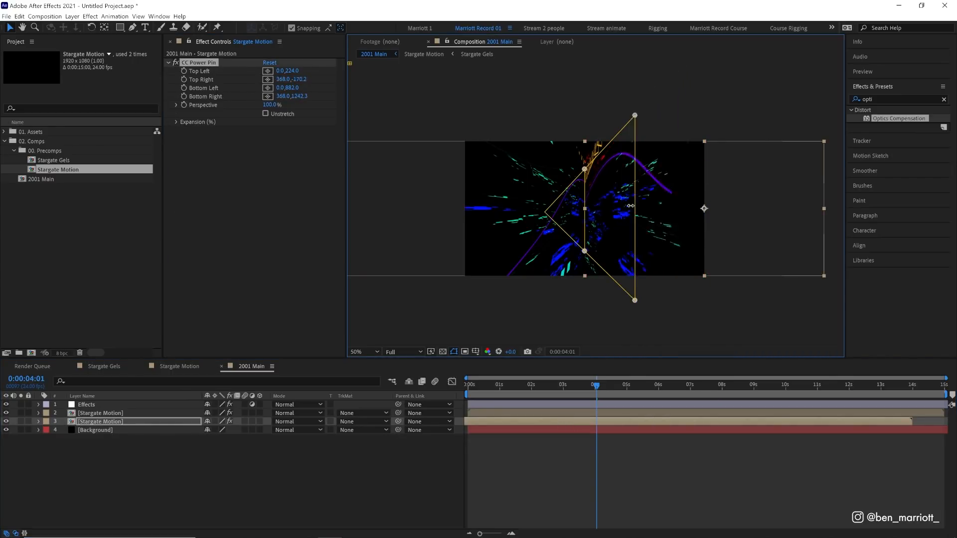
pyautogui.moveTo(634, 115); pyautogui.dragTo(642, 108)
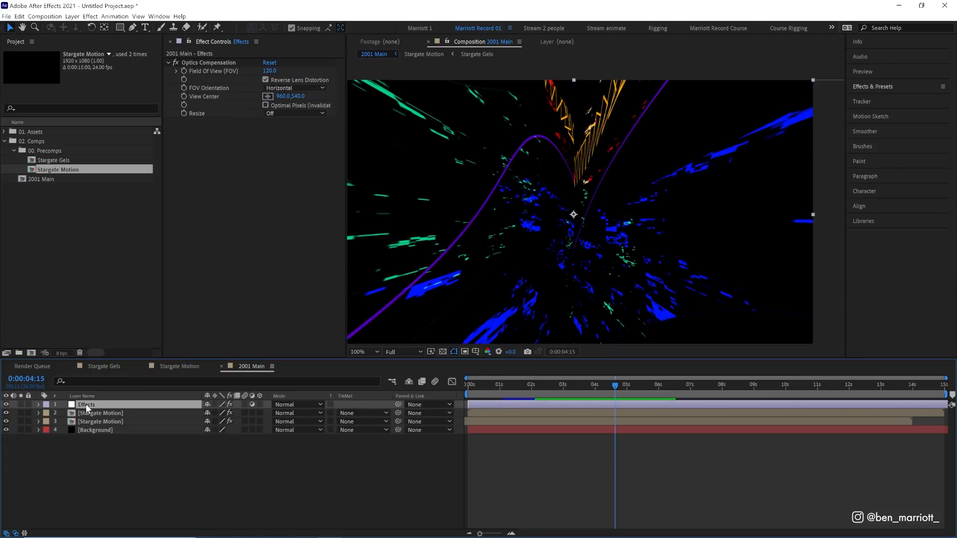
# Step: Apply Warp to the Effects layer set to FishEye with Bend -100
pyautogui.click(872, 86)
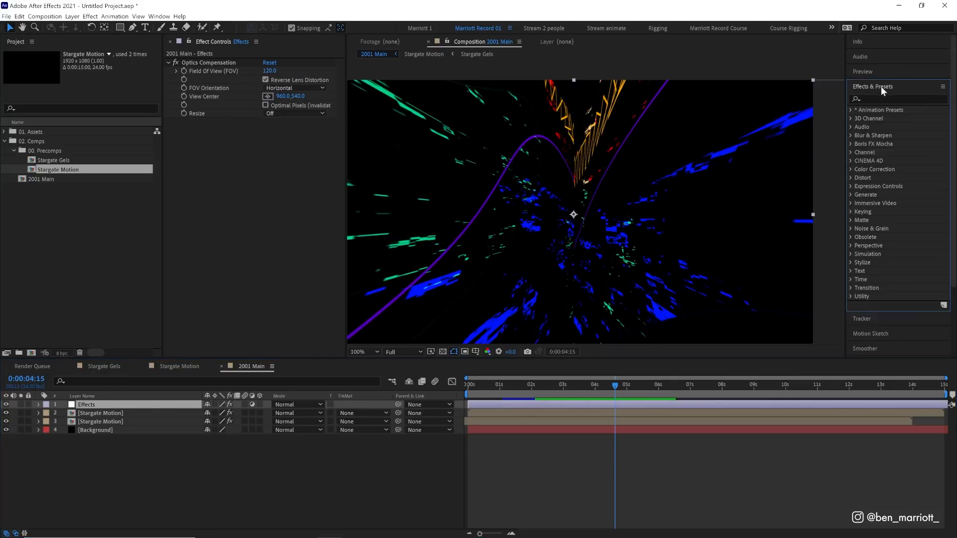
pyautogui.write('warp')
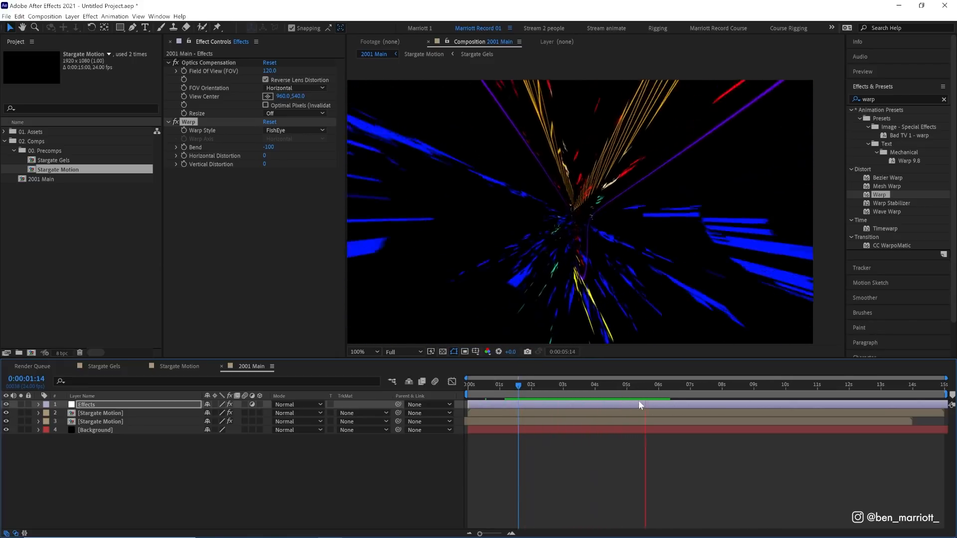
pyautogui.click(644, 384)
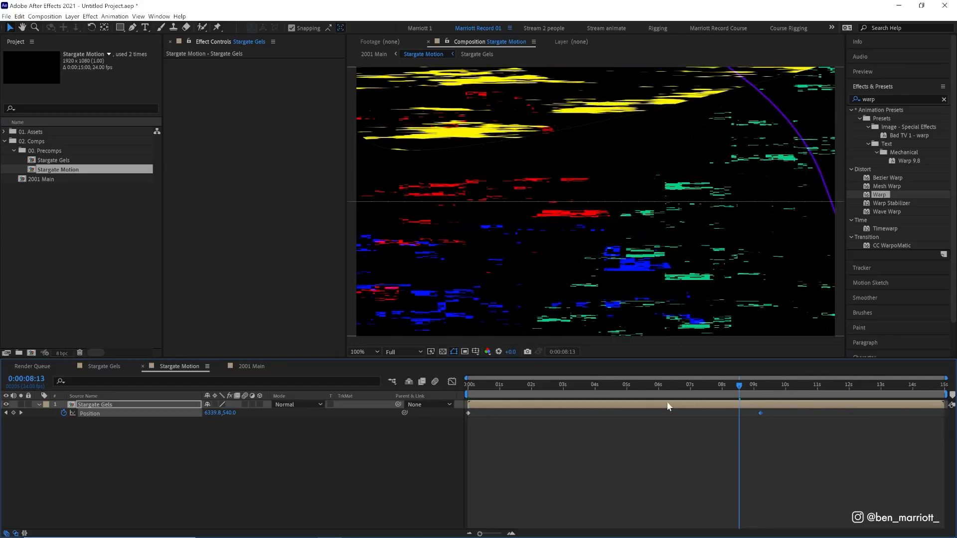
# Step: Back in 2001 Main, apply Hue/Saturation and shift Master Hue toward yellow and red
pyautogui.click(538, 384)
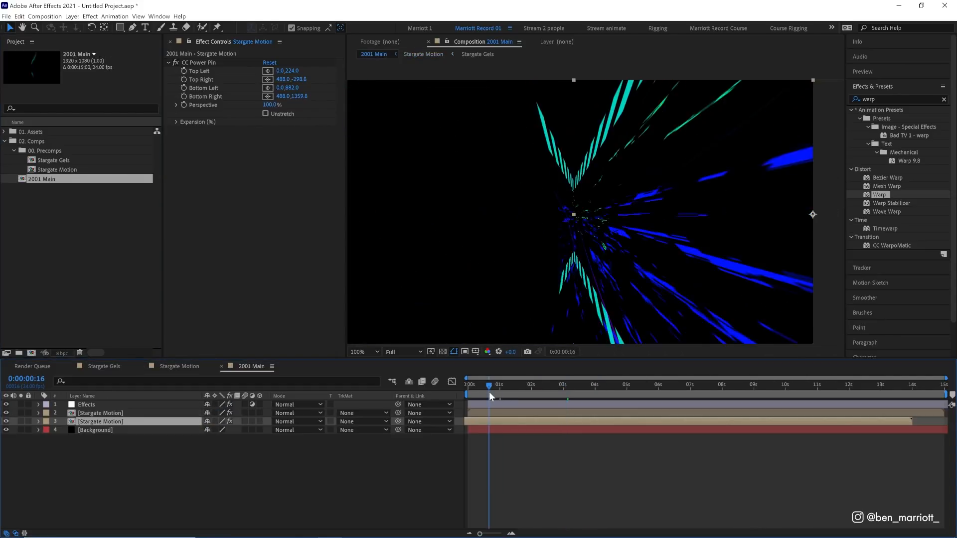
pyautogui.press('space')
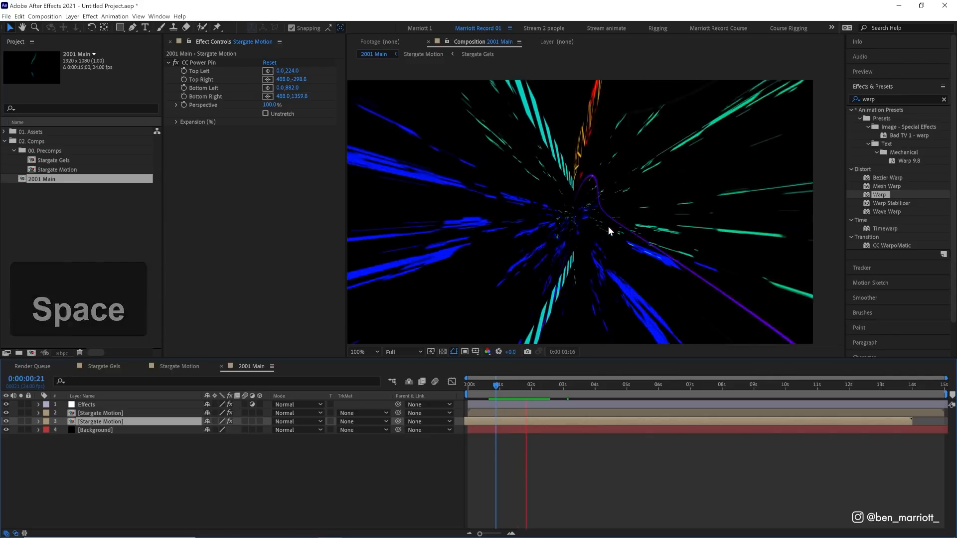
pyautogui.click(423, 54)
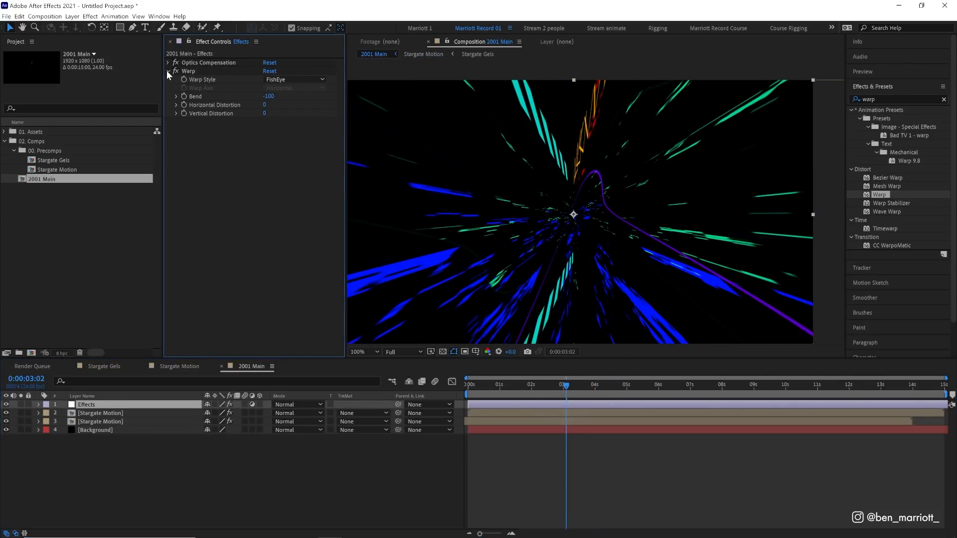
pyautogui.click(168, 71)
pyautogui.write('hue')
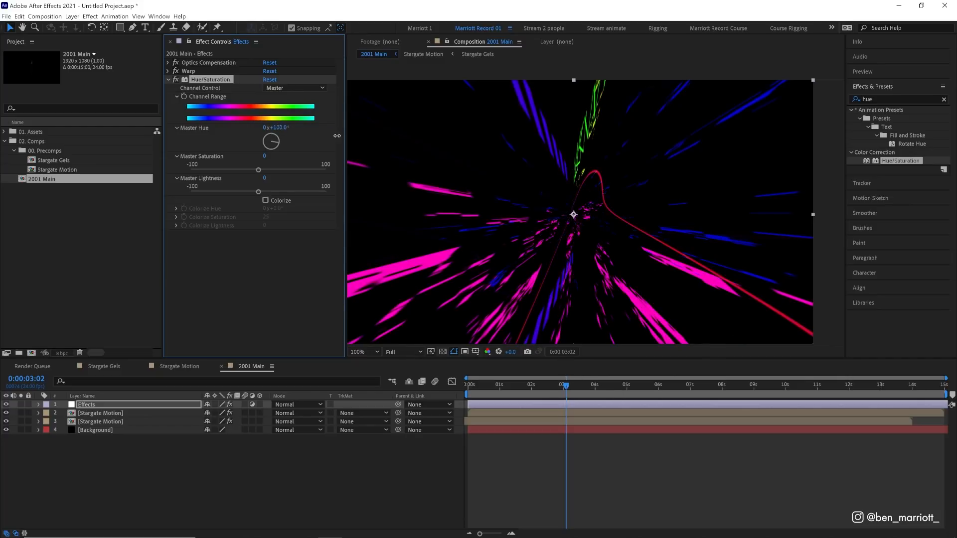
pyautogui.moveTo(277, 127); pyautogui.dragTo(290, 127)
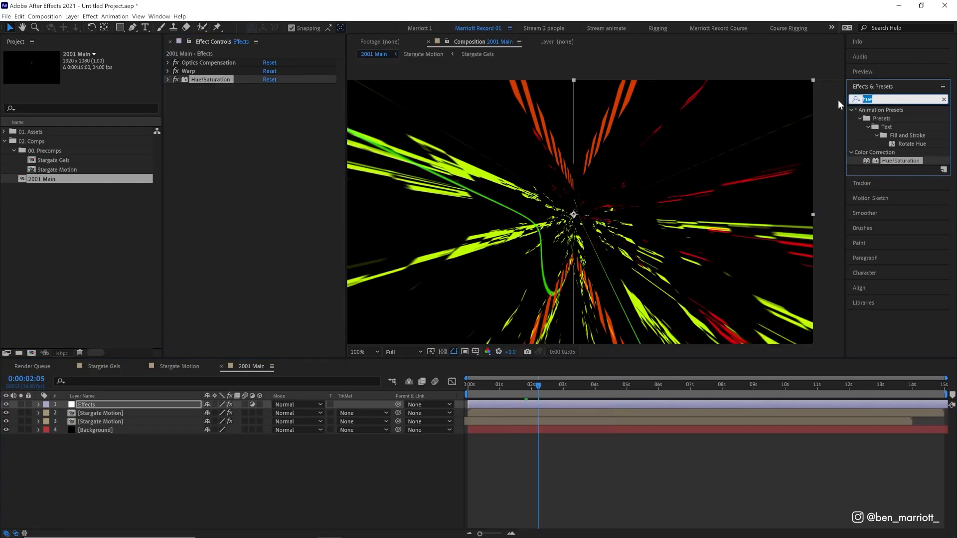
# Step: Add Noise at 5% and Gaussian Blur with Blurriness 3.0 to the Effects layer
pyautogui.write('noise')
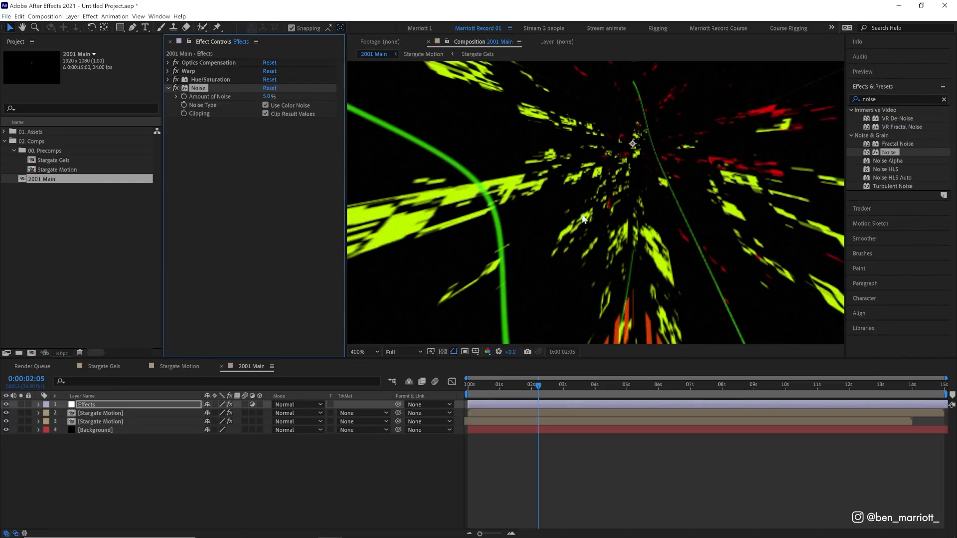
pyautogui.click(897, 99)
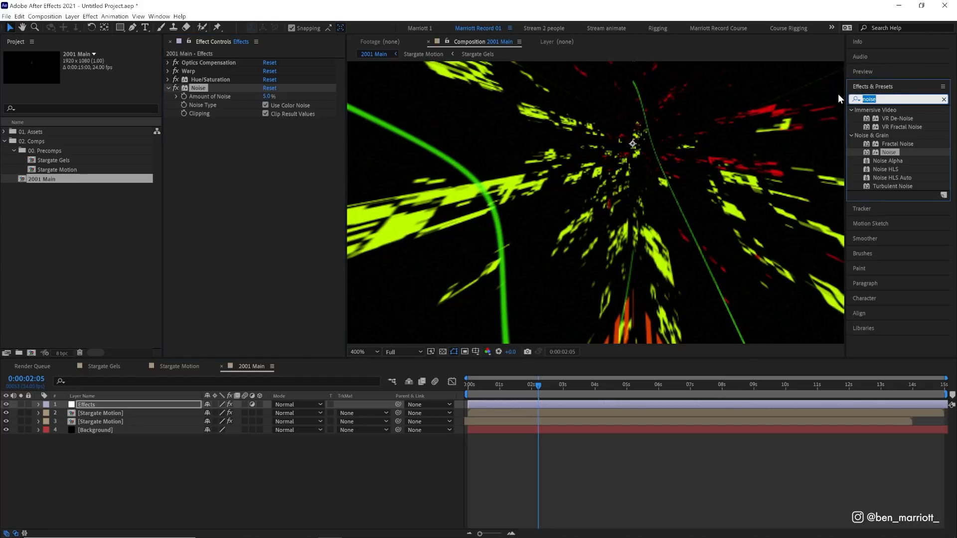
pyautogui.write('gau')
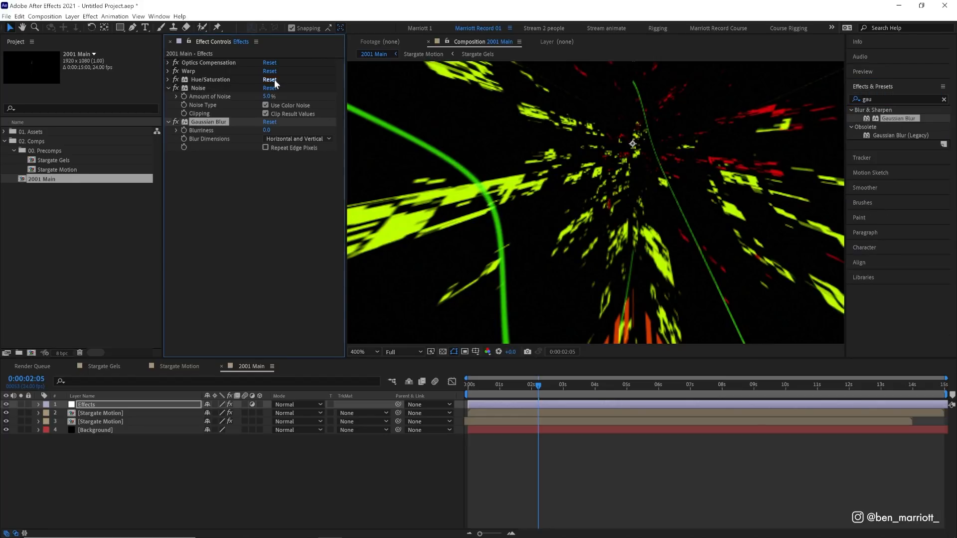
pyautogui.write('3.0')
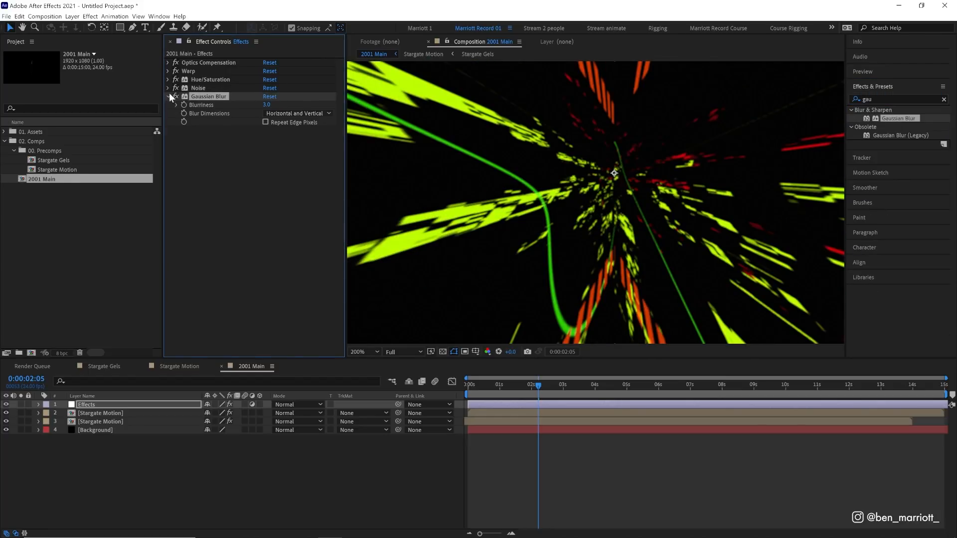
pyautogui.click(169, 97)
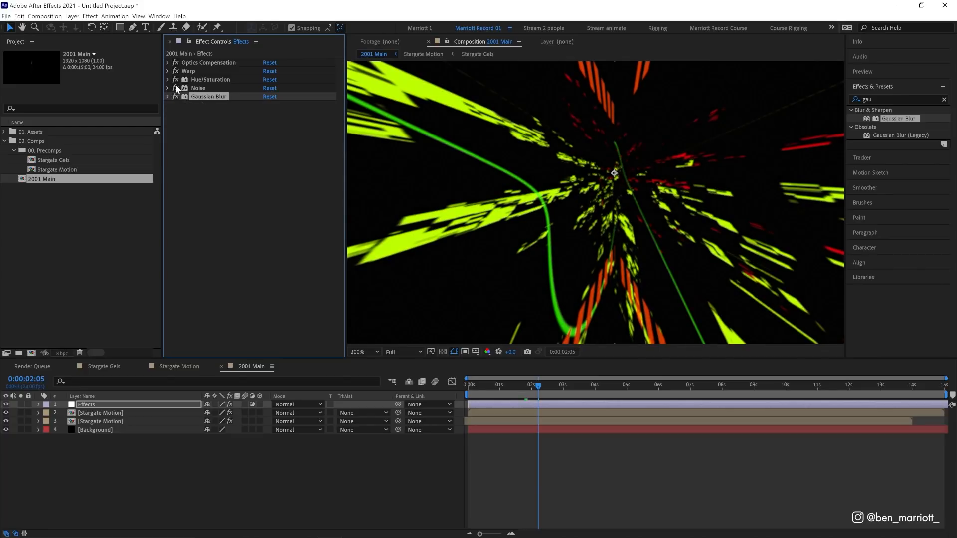
pyautogui.moveTo(496, 163)
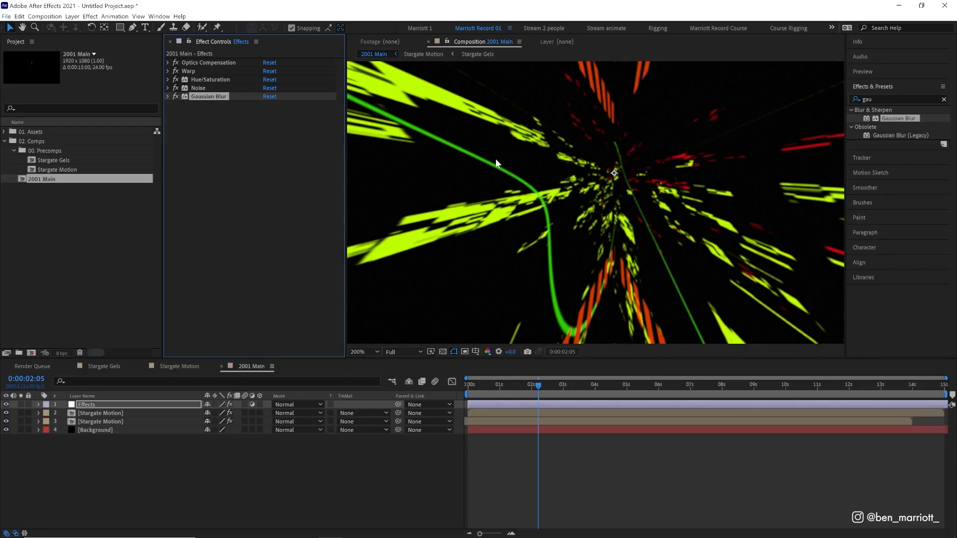
pyautogui.moveTo(580, 192)
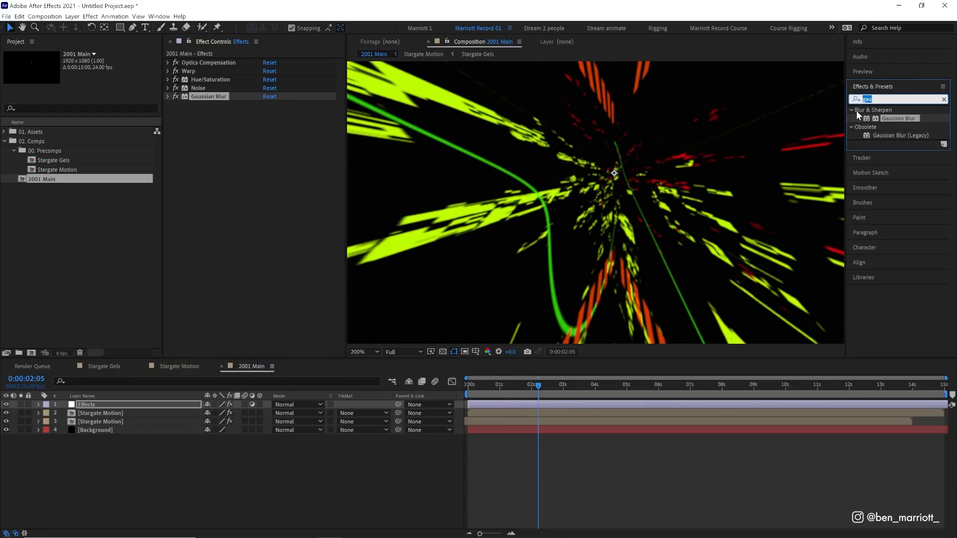
# Step: Apply Glow at radius 30, duplicate into Glow 2–4 and raise their radii to 100, 200, 400
pyautogui.write('glow')
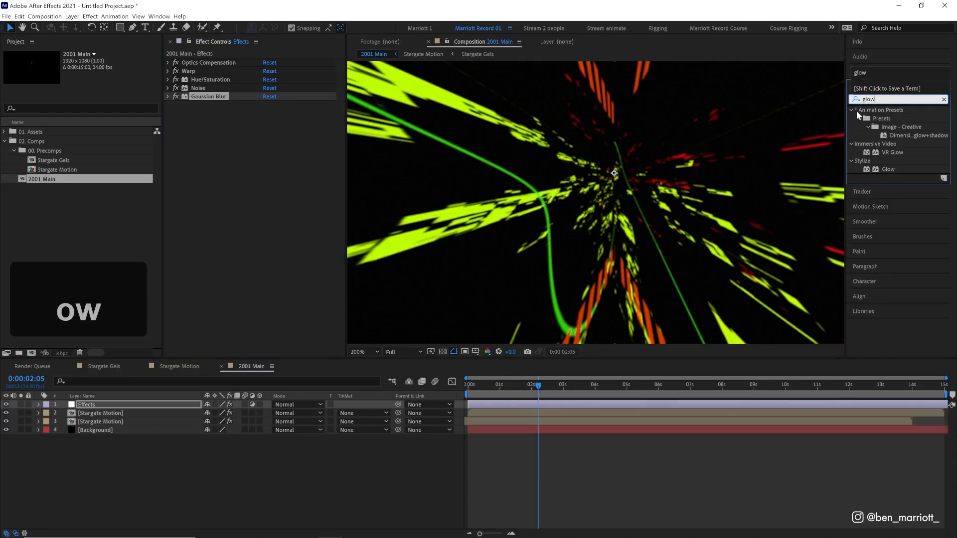
pyautogui.doubleClick(888, 169)
pyautogui.write('30')
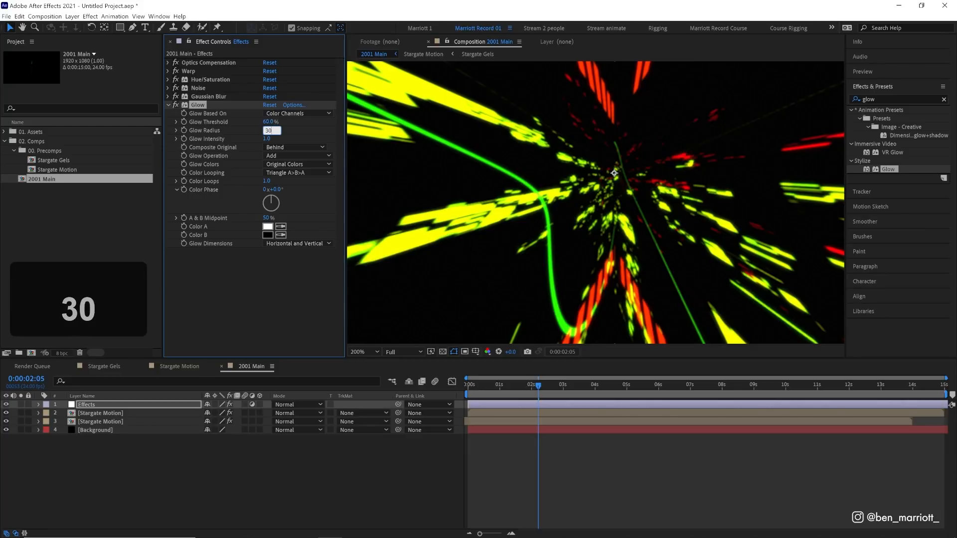
pyautogui.click(272, 138)
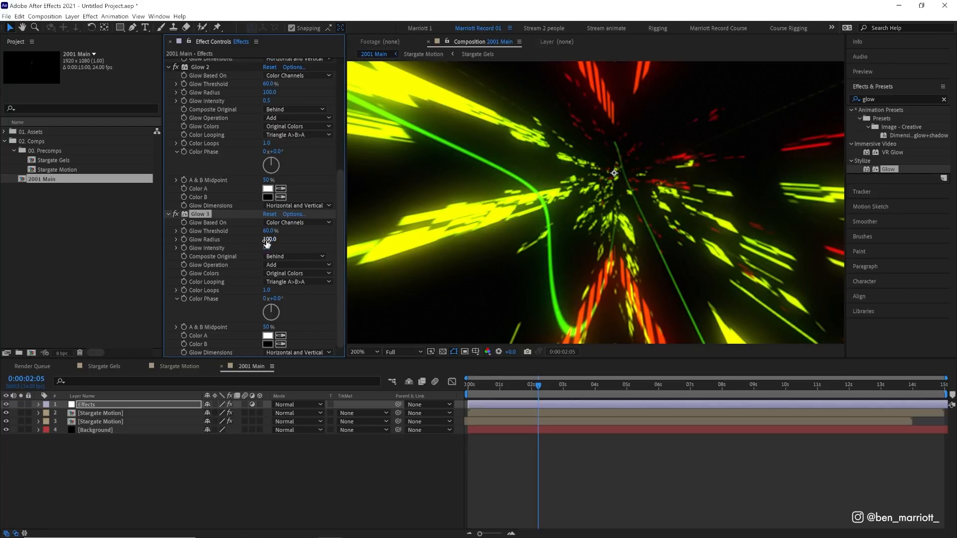
pyautogui.moveTo(269, 239); pyautogui.dragTo(268, 240)
pyautogui.write('200')
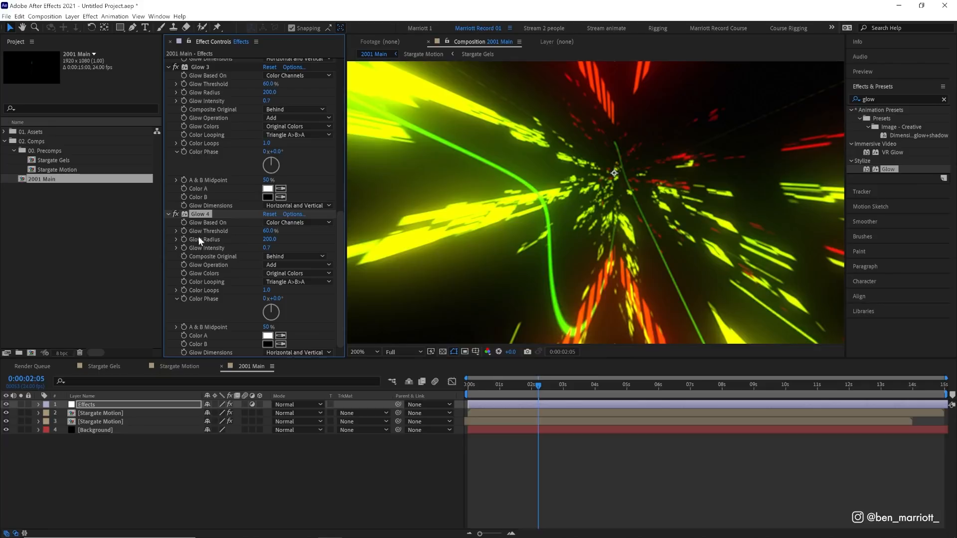
pyautogui.click(270, 239)
pyautogui.write('400')
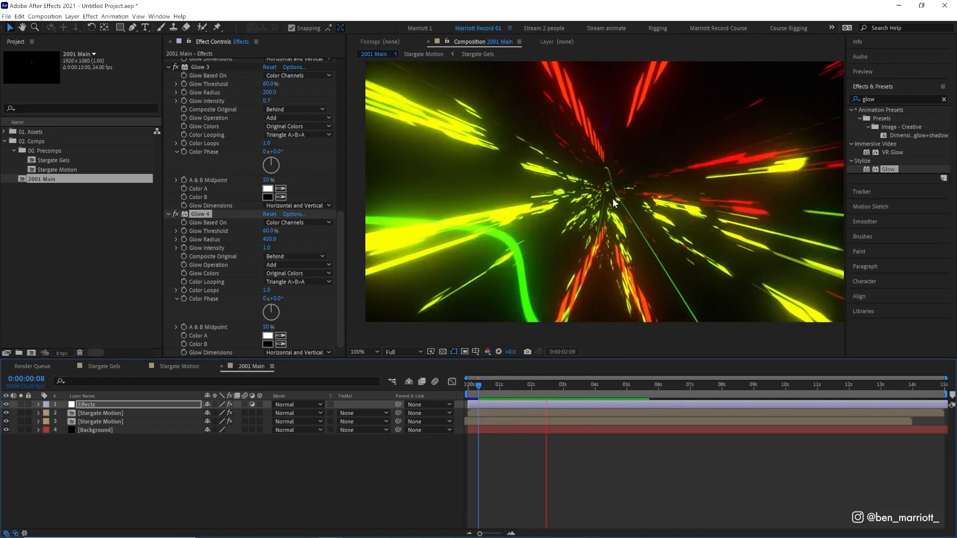
# Step: Preview the layered glow, stop on a frame and collapse the Glow twirl-downs
pyautogui.click(486, 385)
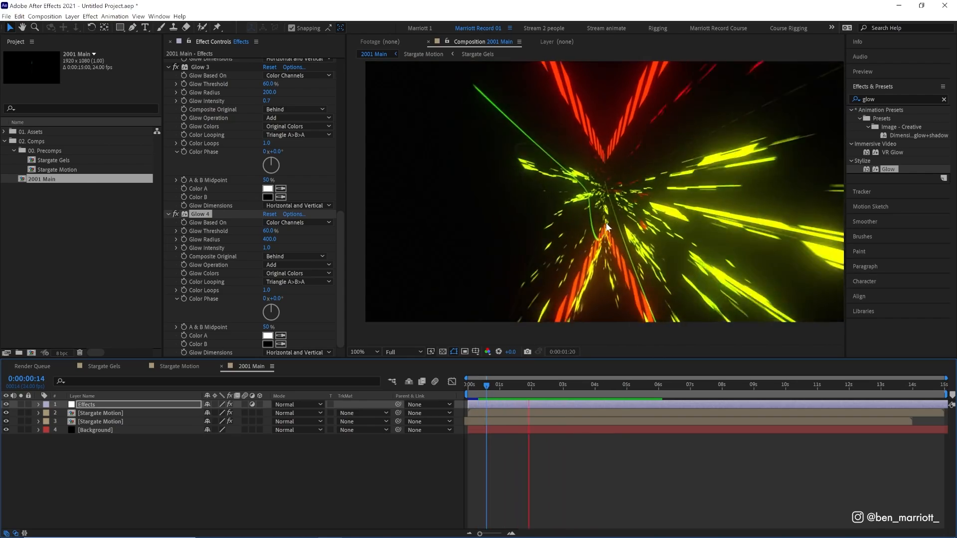
pyautogui.press('space')
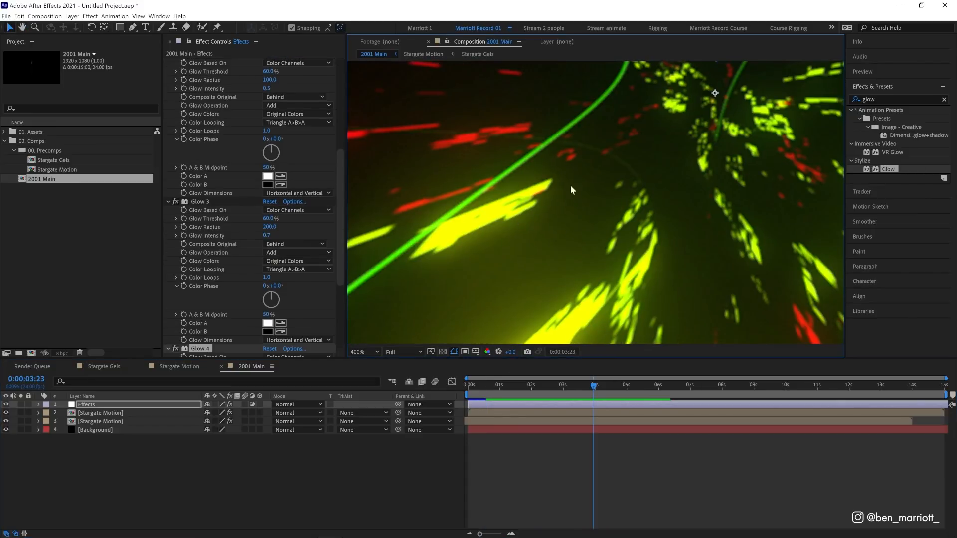
pyautogui.moveTo(432, 217)
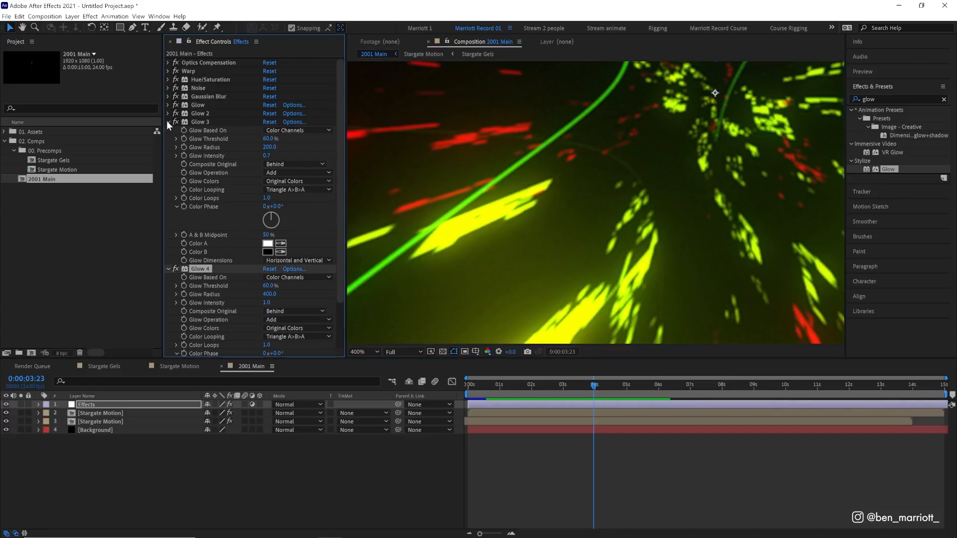
pyautogui.click(168, 113)
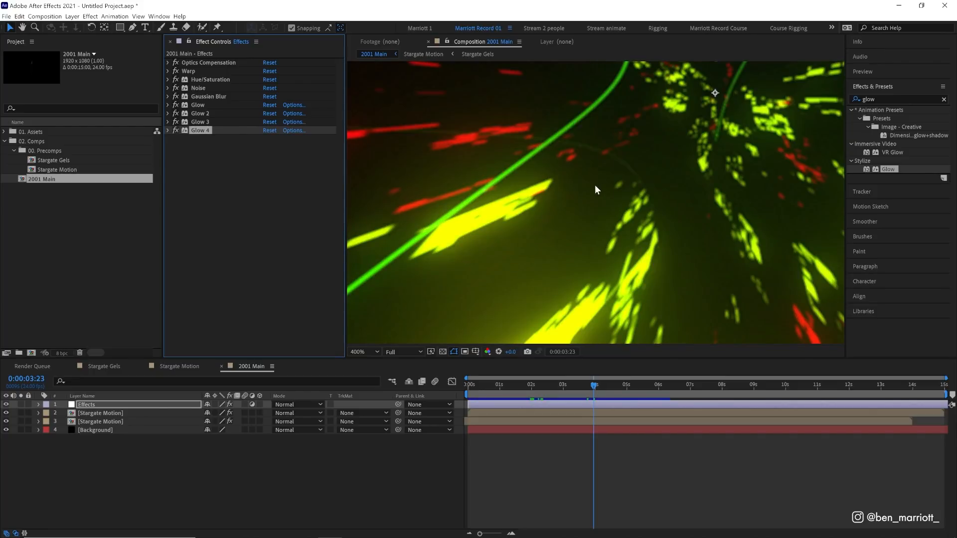
pyautogui.moveTo(606, 155)
pyautogui.write('noise')
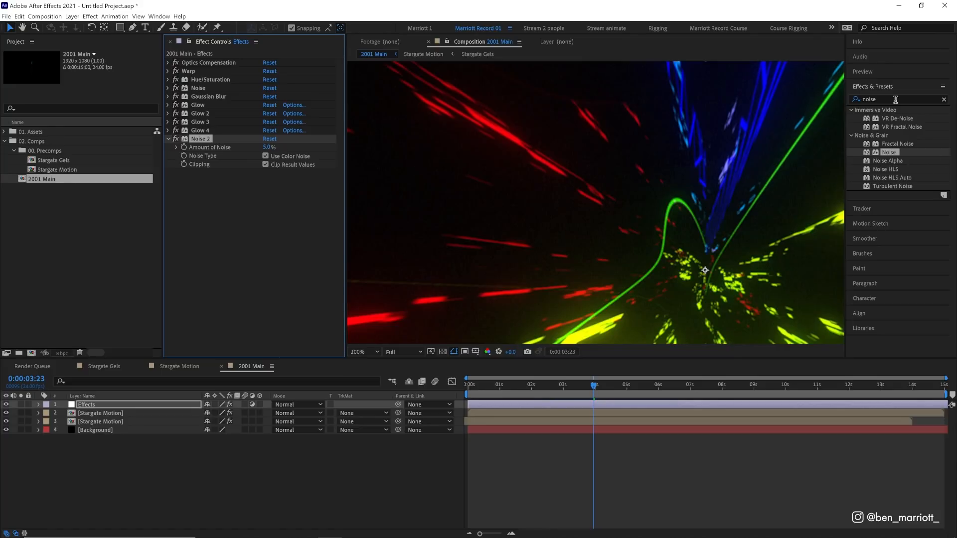
# Step: Add a second Noise at 5% and a default Curves effect to the Effects layer
pyautogui.write('caur')
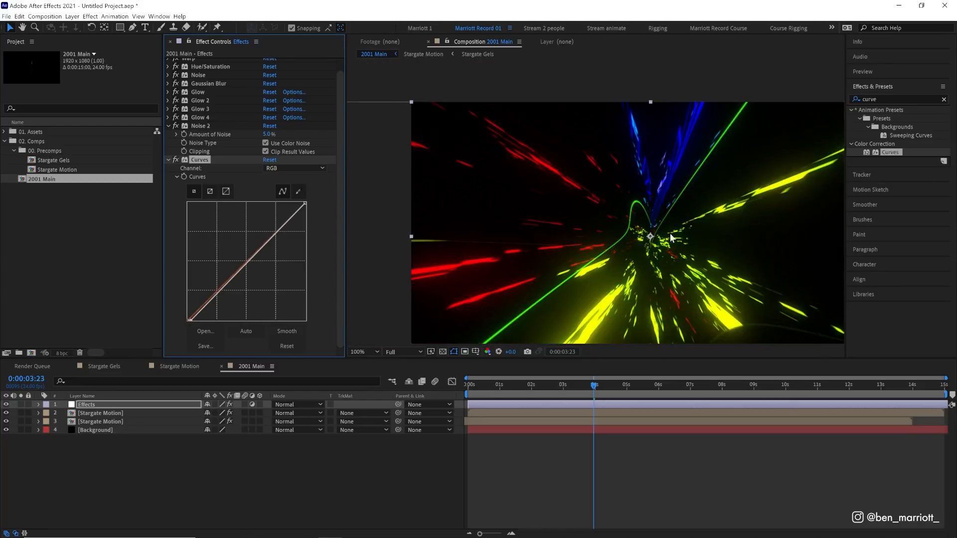
pyautogui.click(360, 351)
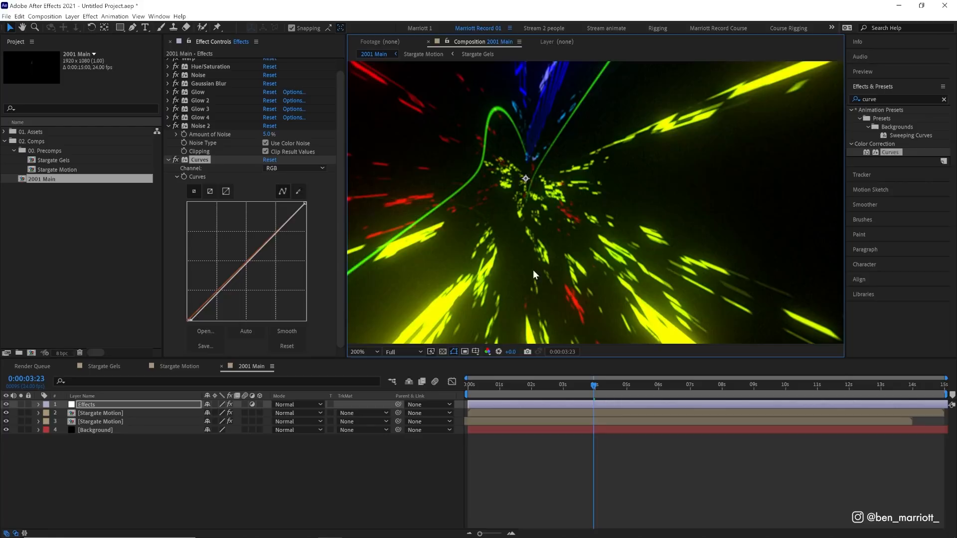
pyautogui.moveTo(604, 373)
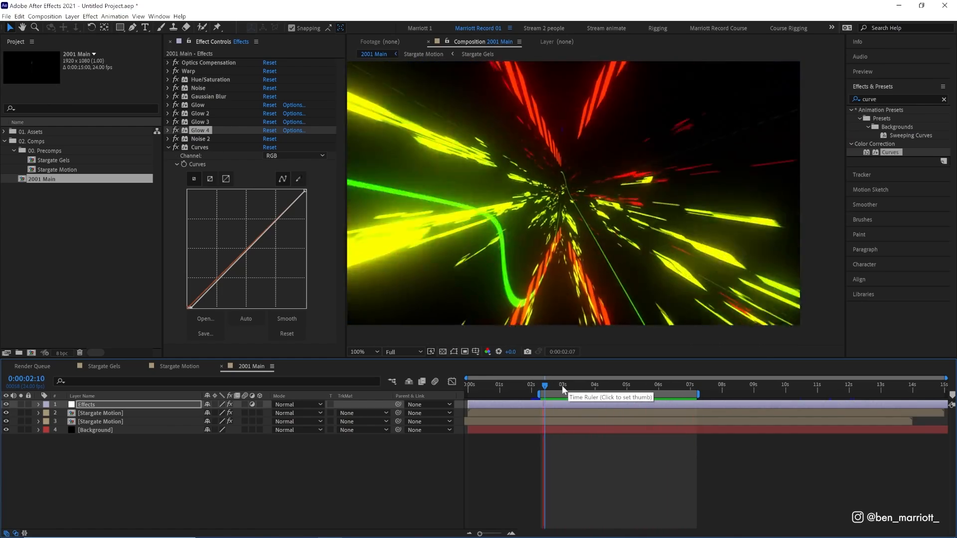
# Step: Add Glow 5 with a 600 radius to the Effects layer
pyautogui.click(603, 385)
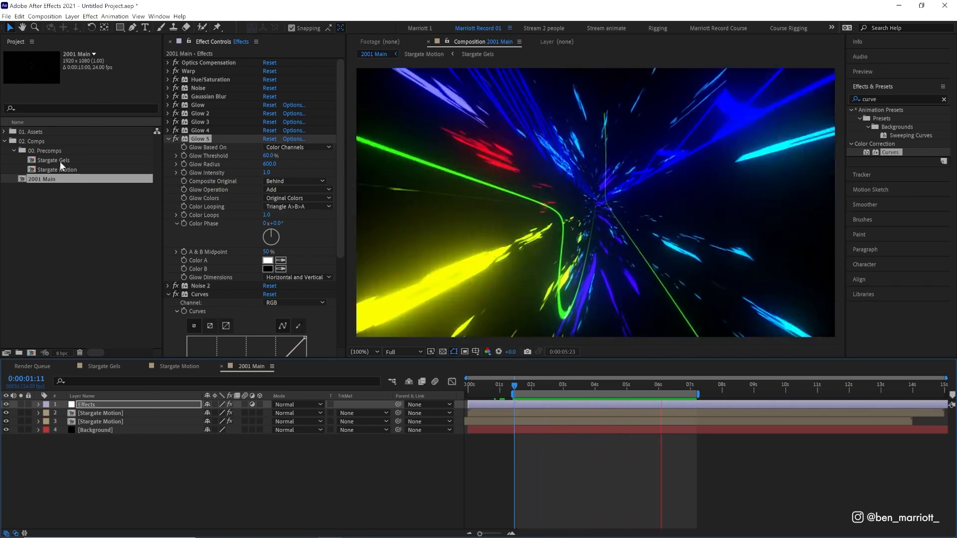
pyautogui.doubleClick(55, 160)
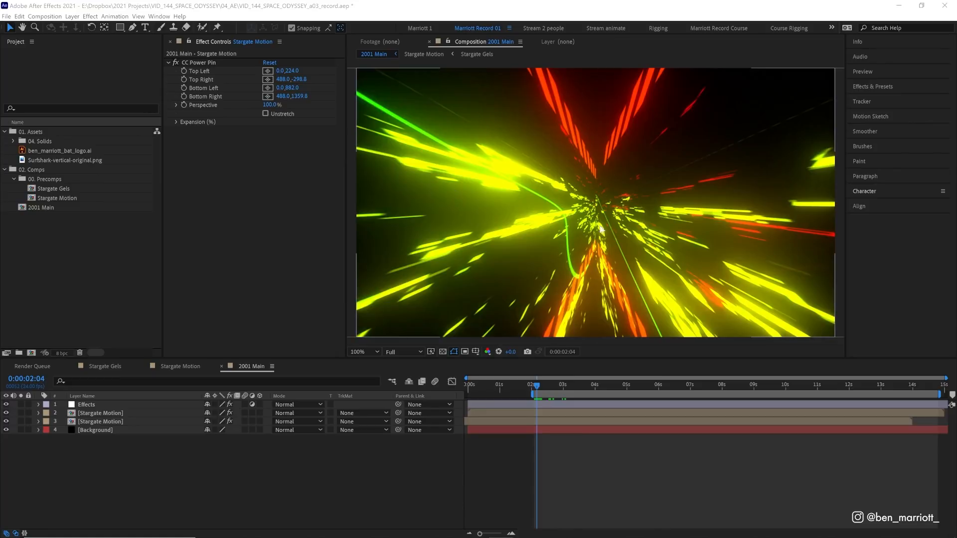
pyautogui.moveTo(535, 230)
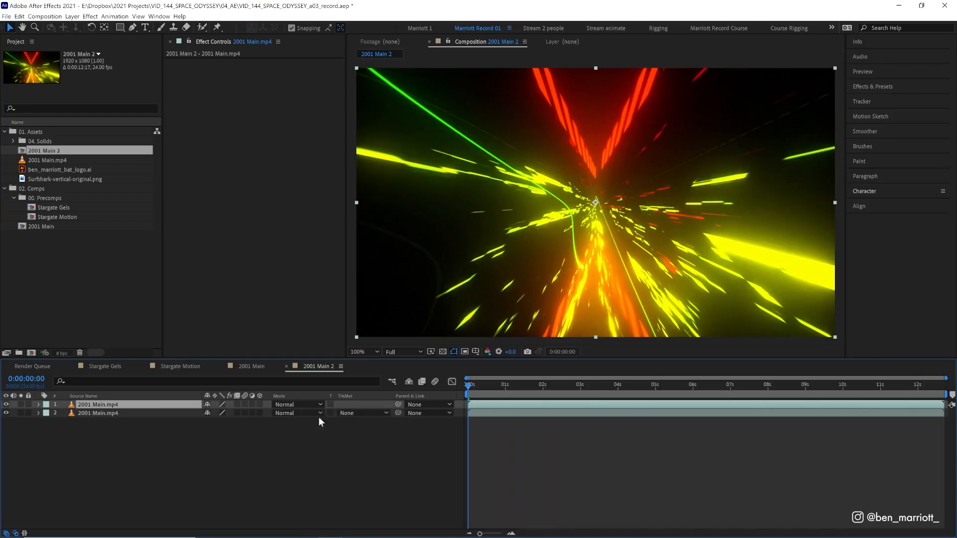
# Step: Blend the top 2001 Main.mp4 copy in Screen mode over the lower copy
pyautogui.click(297, 404)
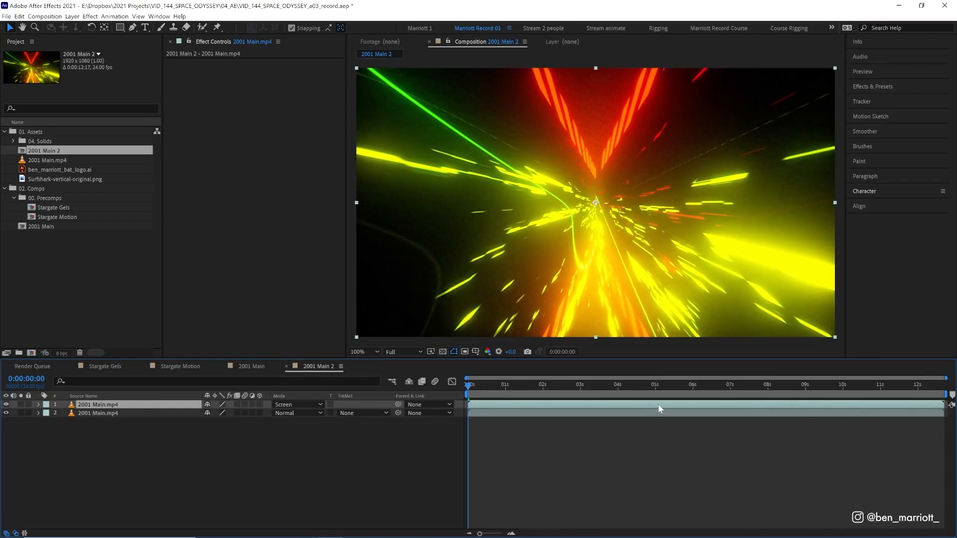
pyautogui.click(501, 385)
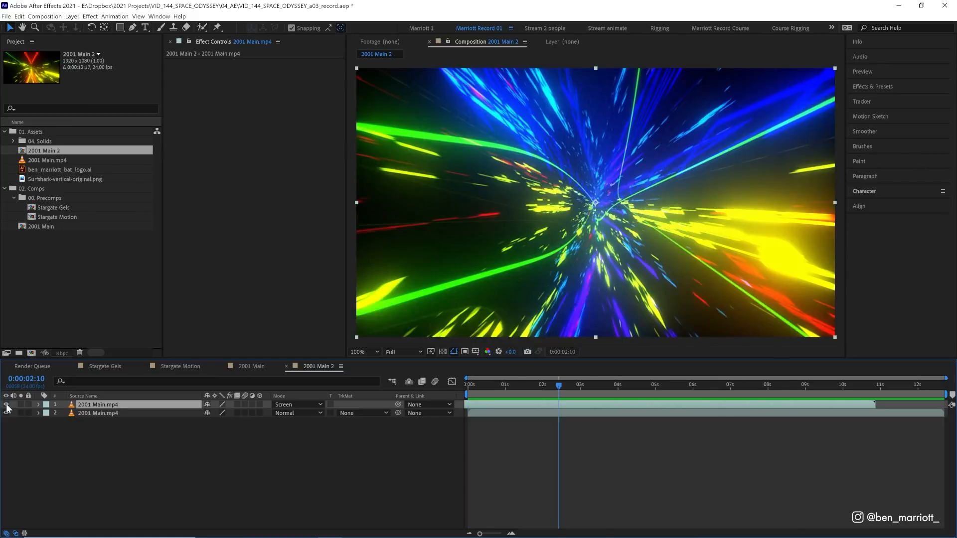
# Step: Apply Hue/Saturation to the top copy with Master Hue 111°
pyautogui.click(872, 86)
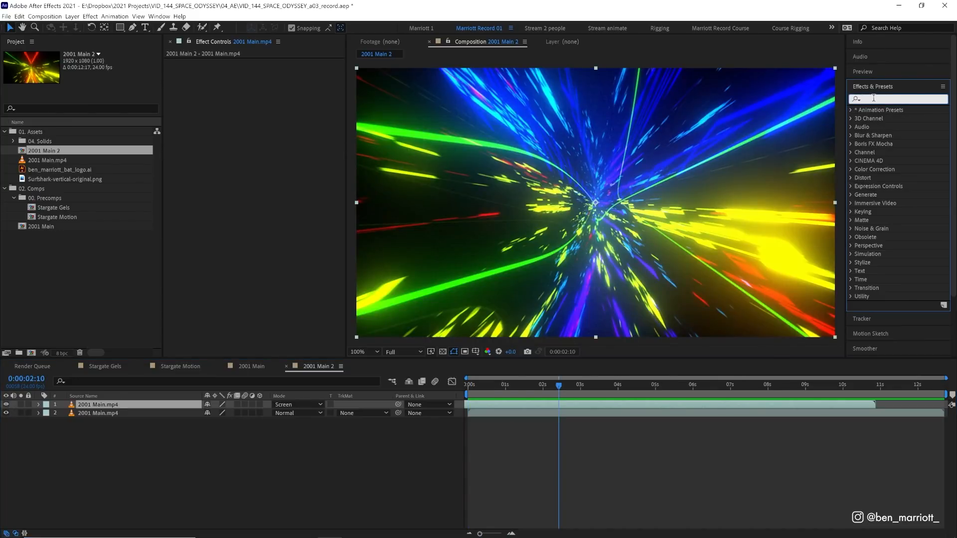
pyautogui.write('hu')
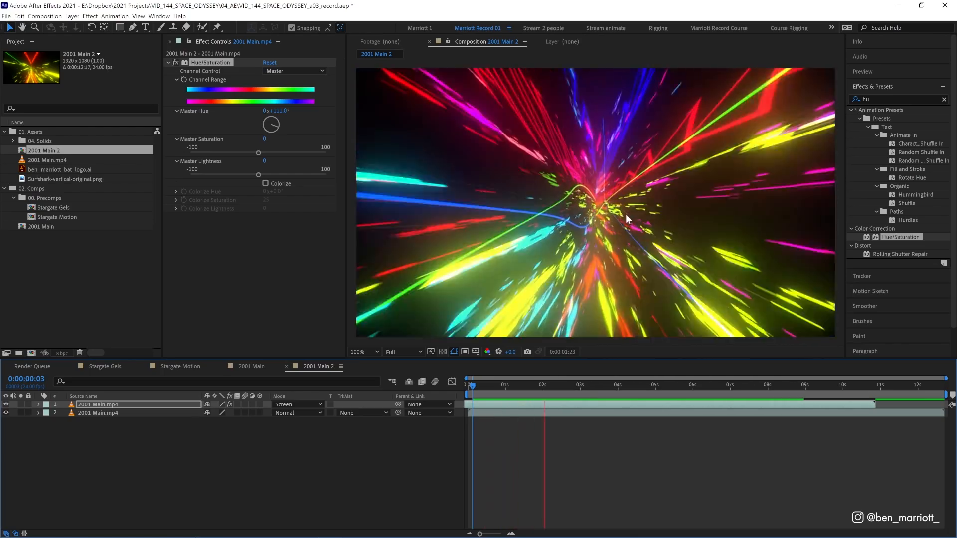
pyautogui.click(575, 385)
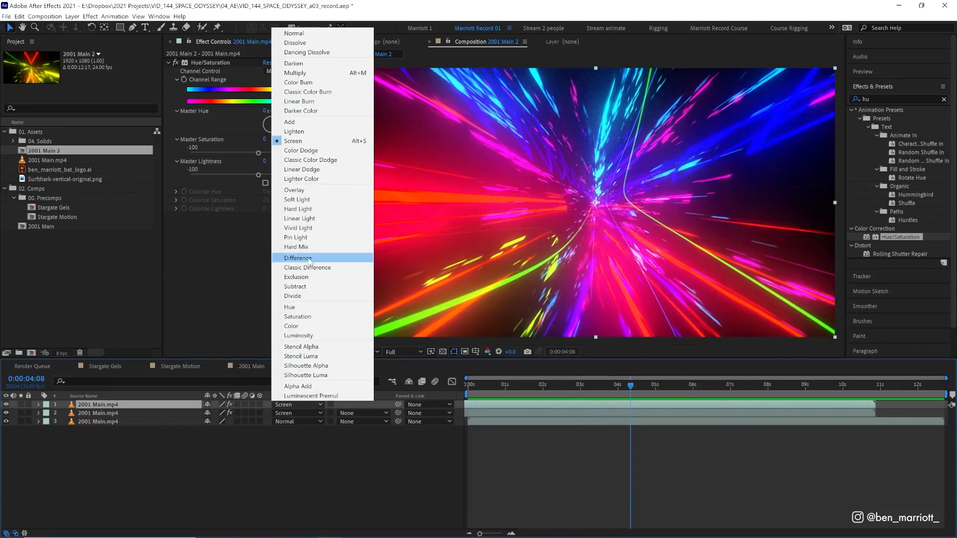
# Step: Blend the top copy with Difference over a third duplicate and preview it
pyautogui.click(298, 257)
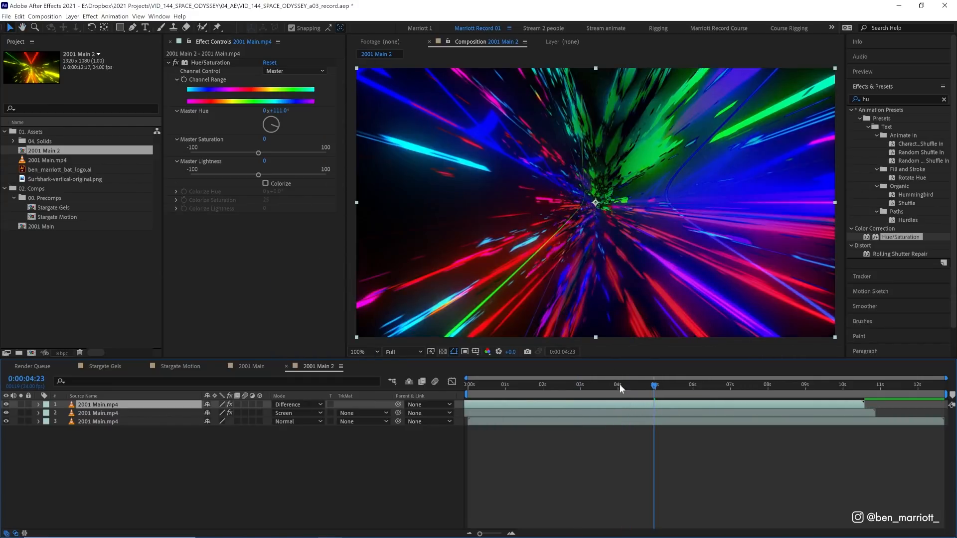
pyautogui.click(655, 384)
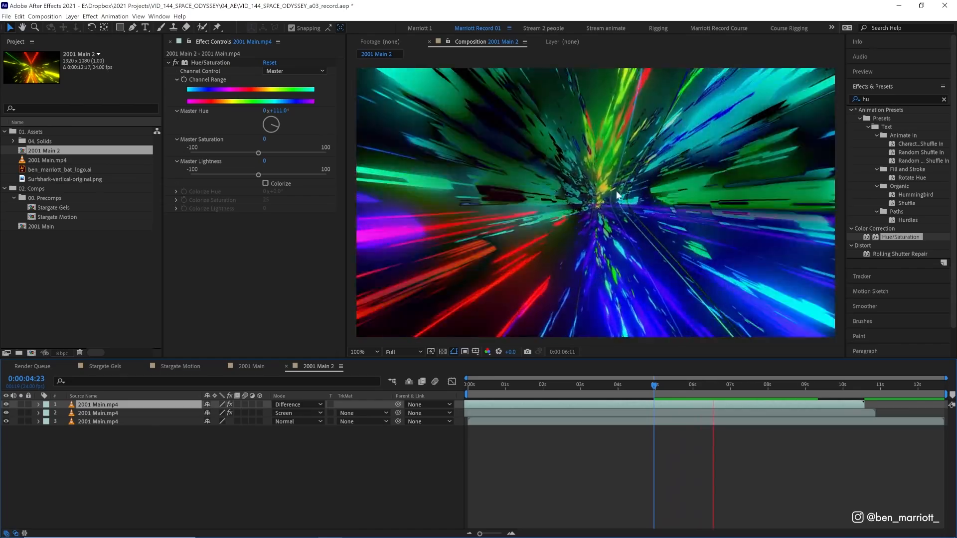
pyautogui.click(297, 404)
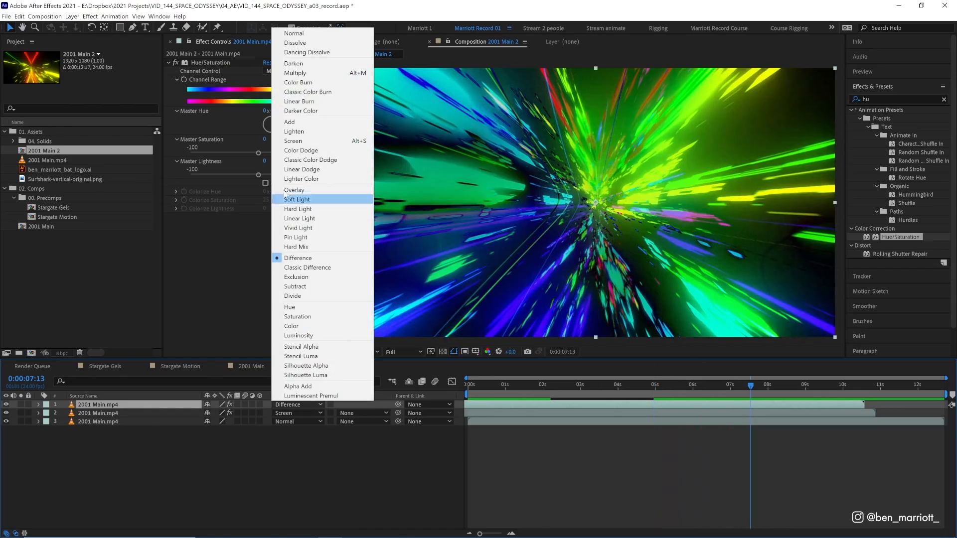